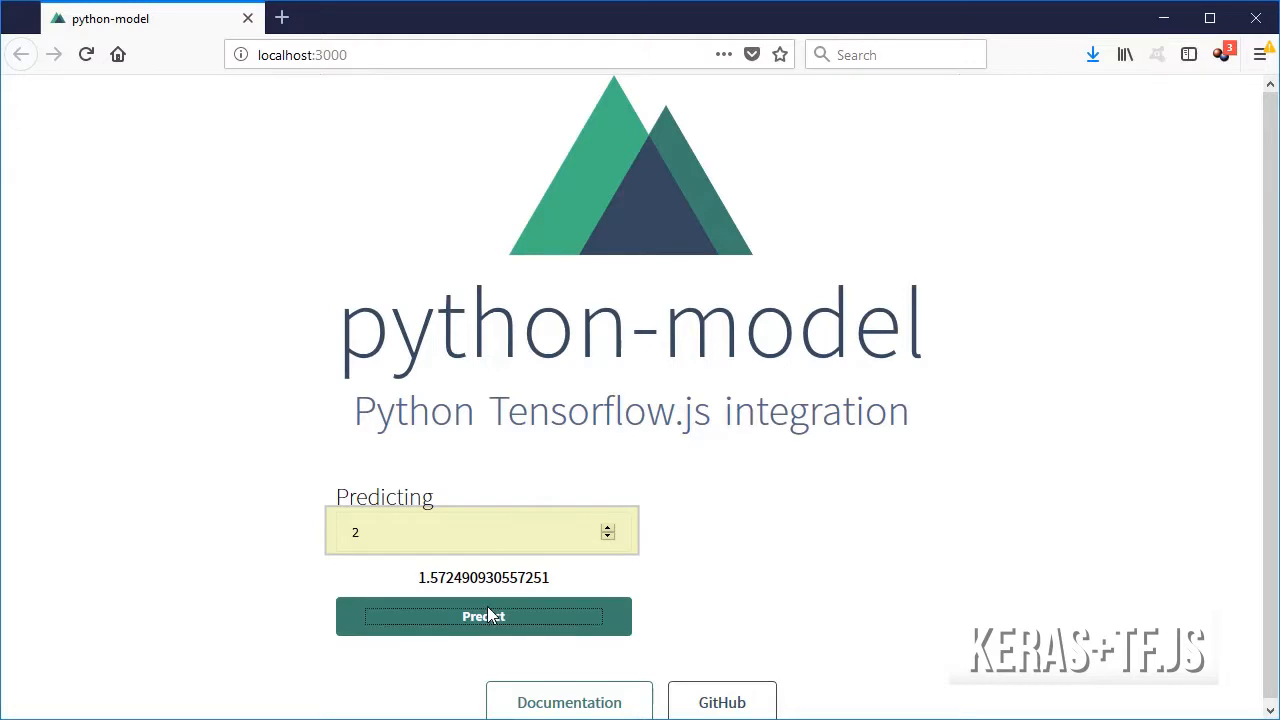
# Raise the input to 3 and run the prediction, getting about 3.1661.
pyautogui.click(484, 616)
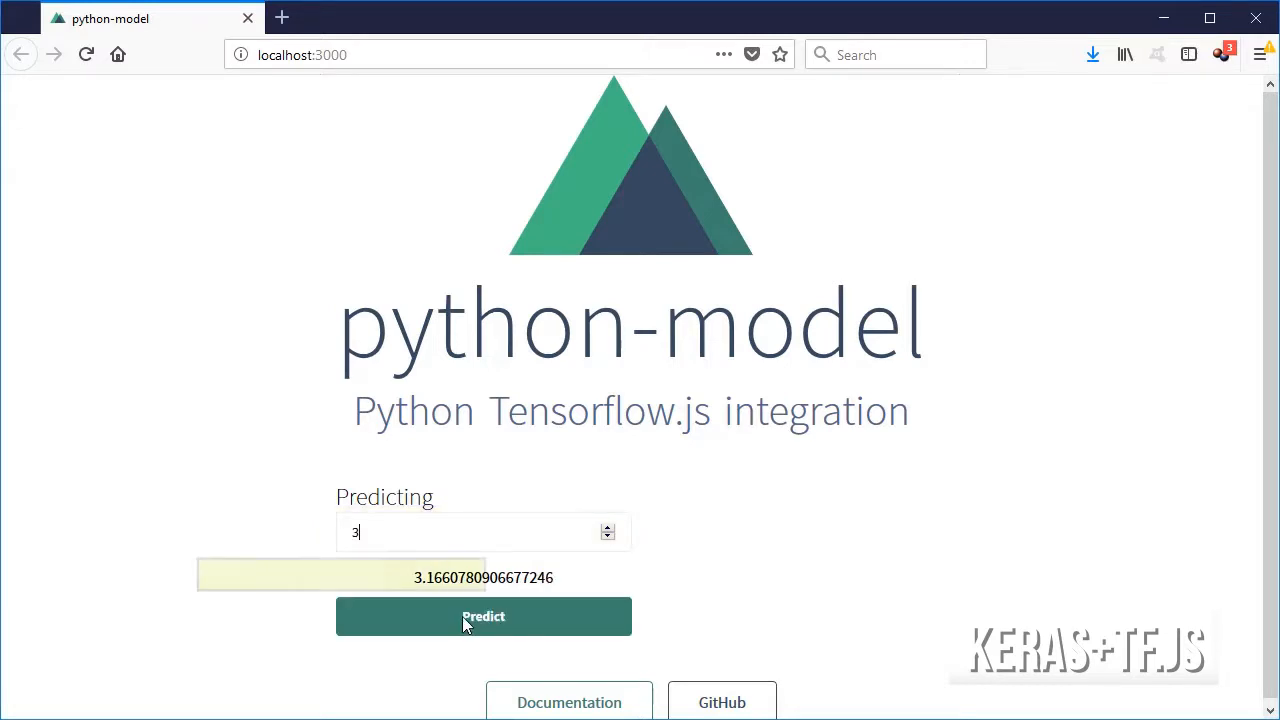
pyautogui.click(484, 616)
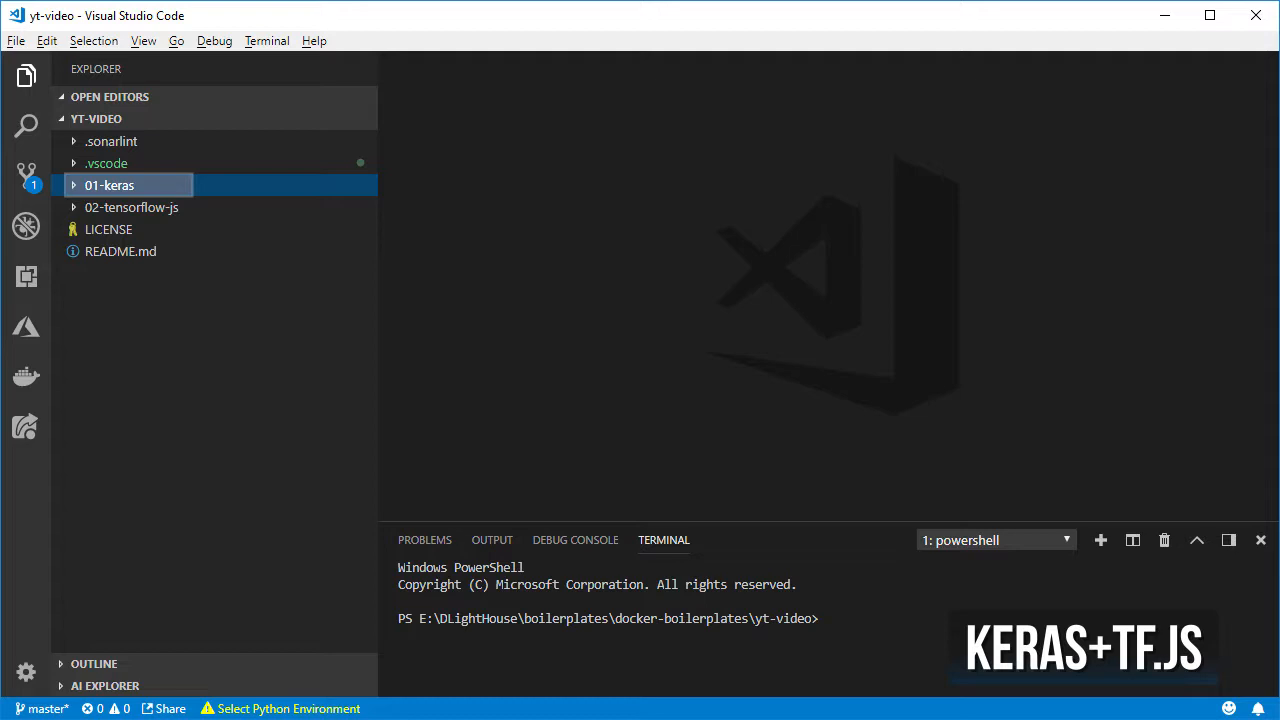
pyautogui.moveTo(132, 206)
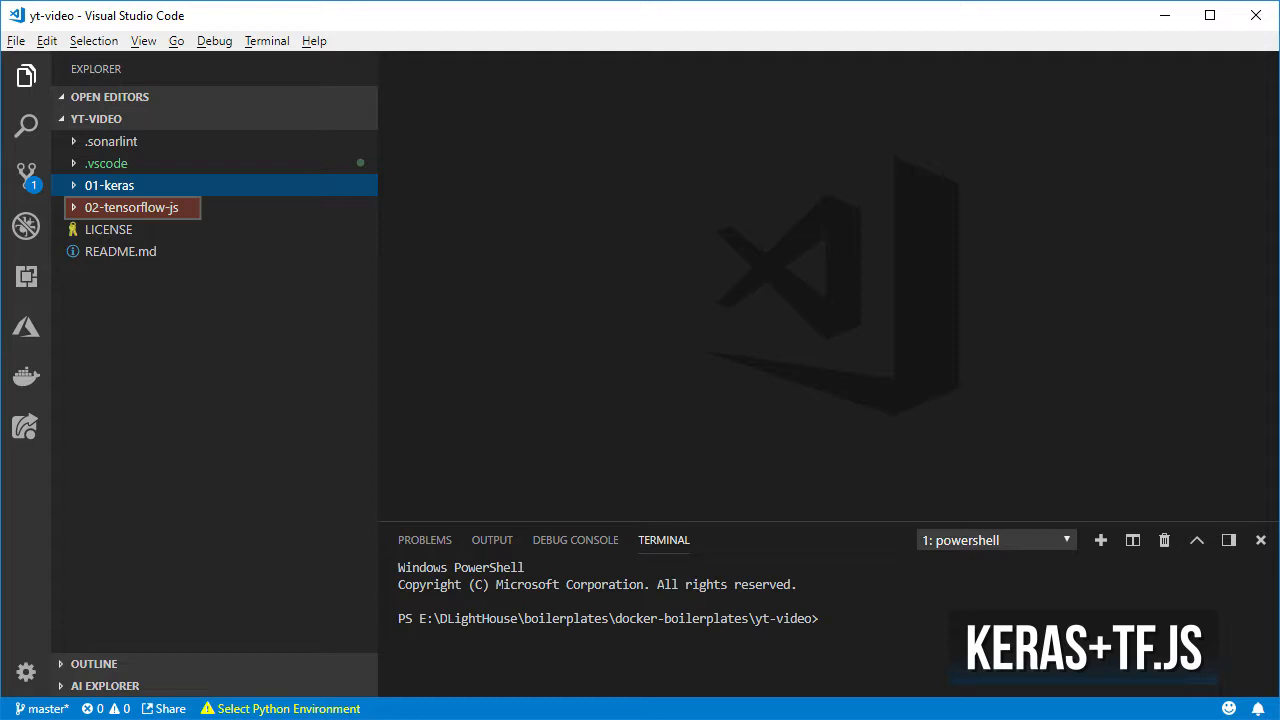
# Expand 01-keras and select common.py, predict.py and the remaining script.
pyautogui.click(108, 184)
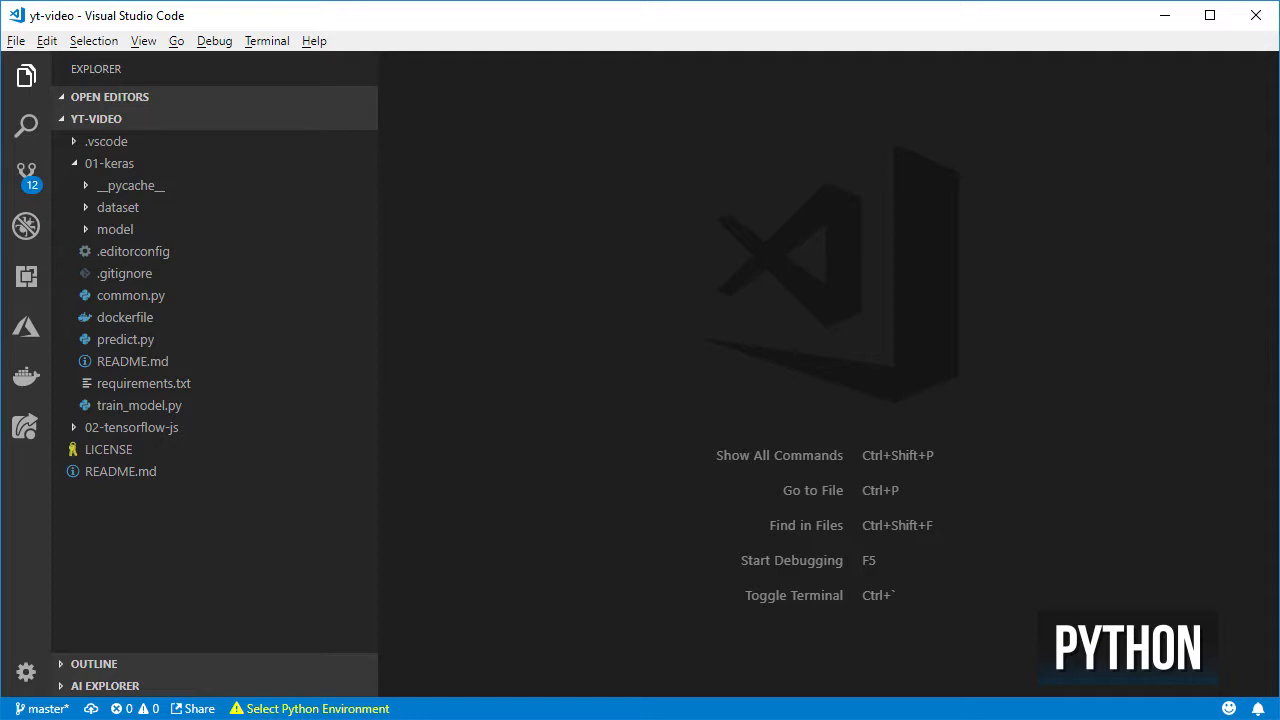
pyautogui.click(140, 404)
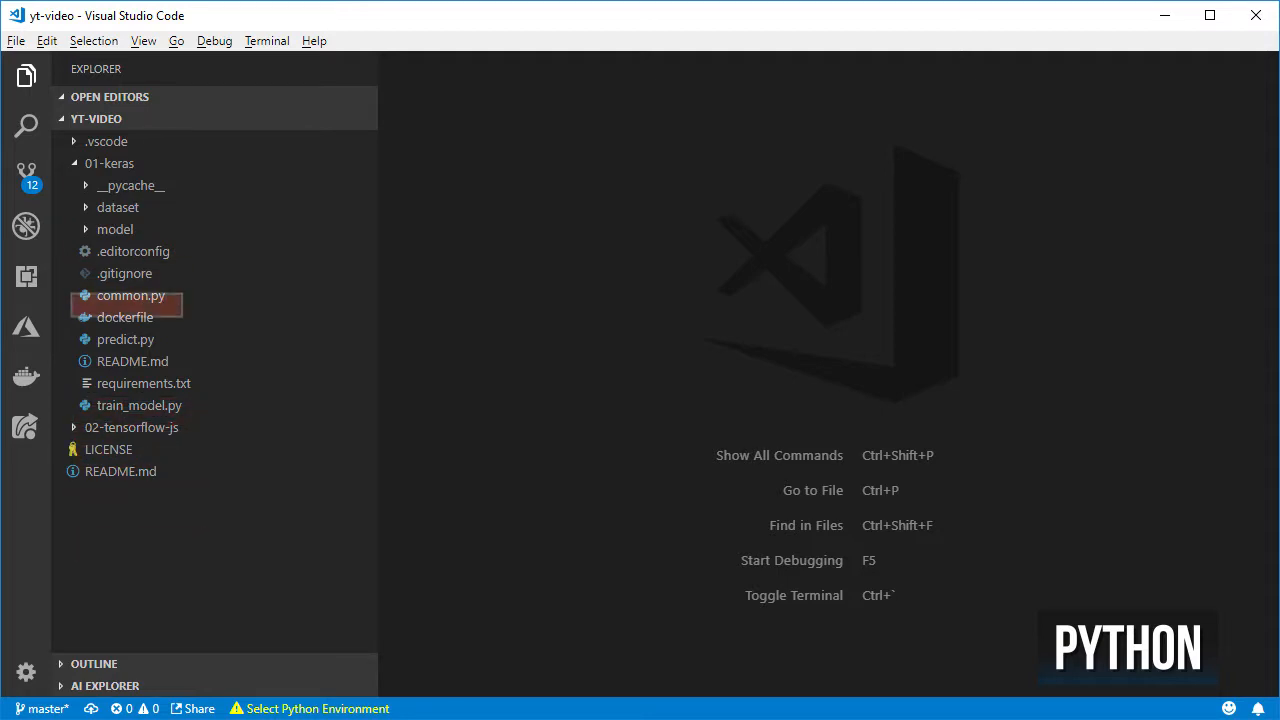
pyautogui.click(126, 340)
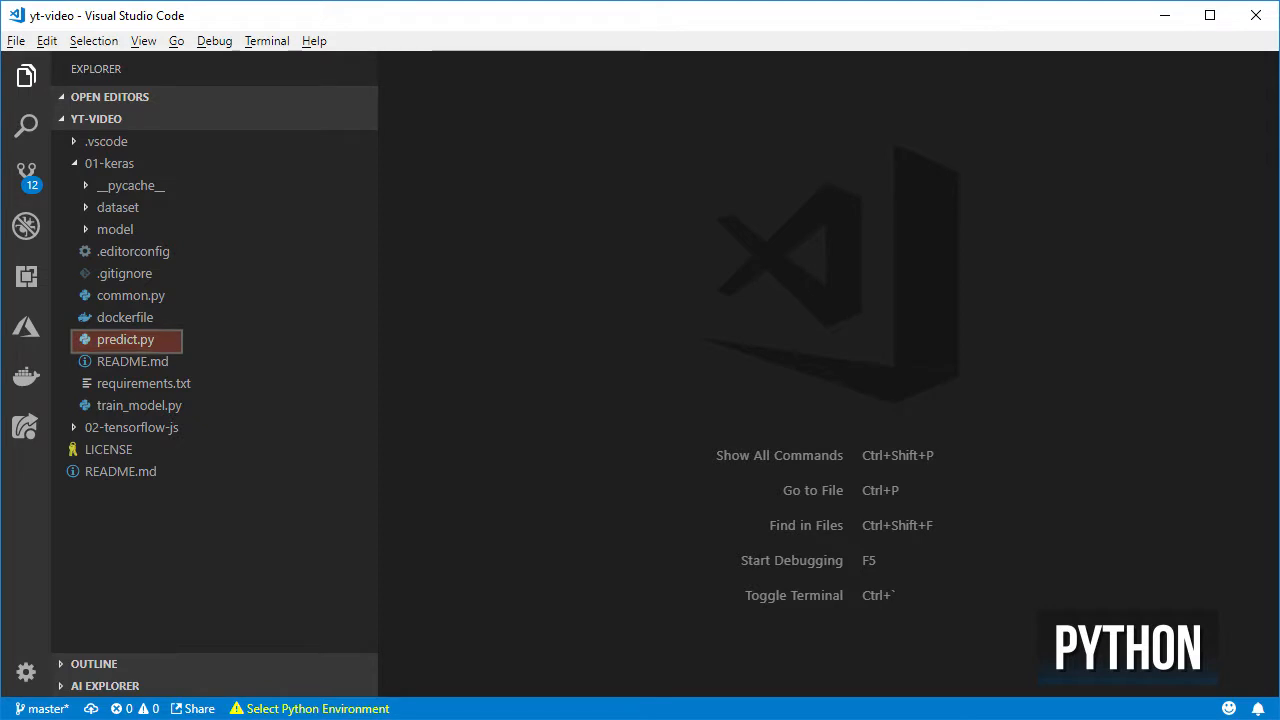
pyautogui.click(130, 296)
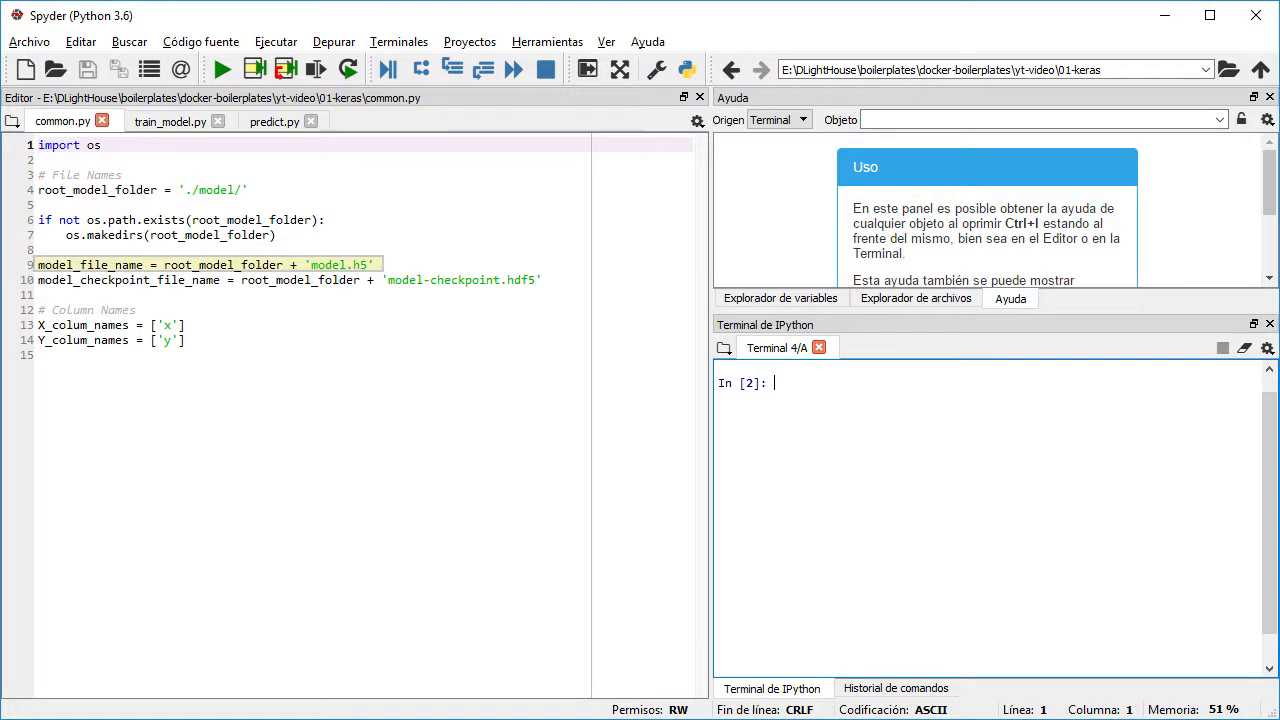
# Review common.py's model_file_name and the x and y column name definitions.
pyautogui.click(290, 280)
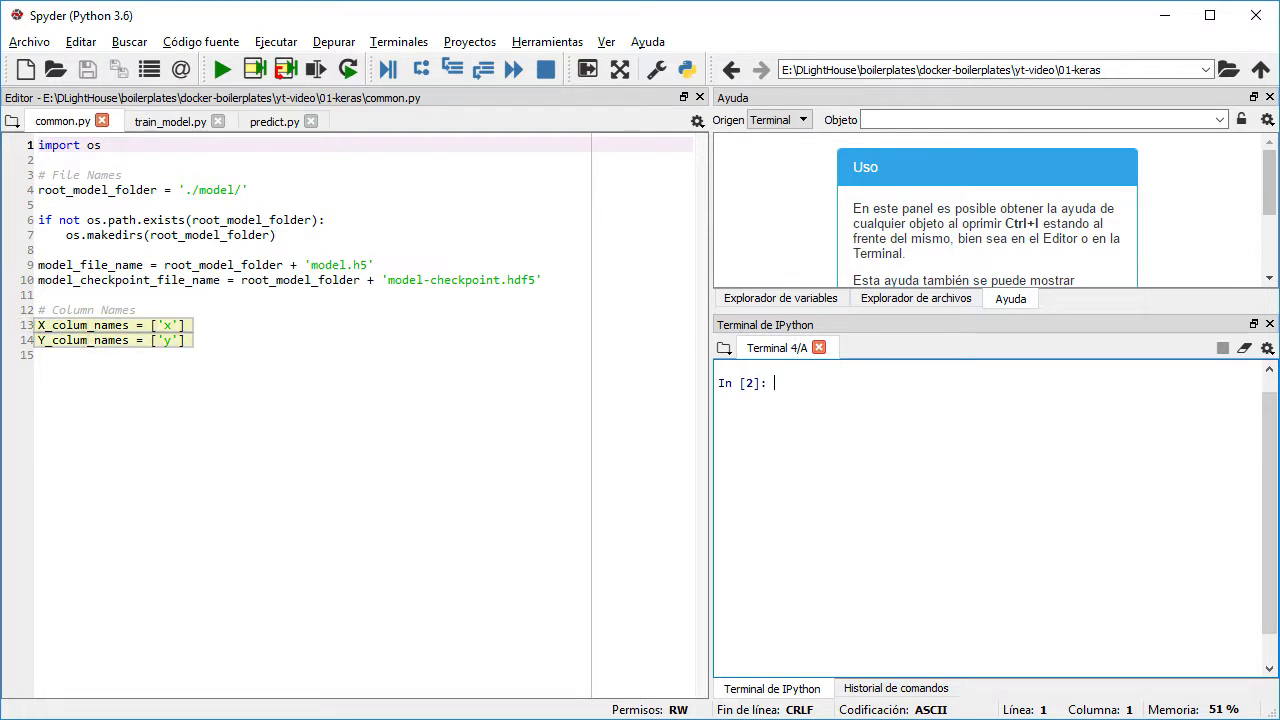
pyautogui.click(170, 122)
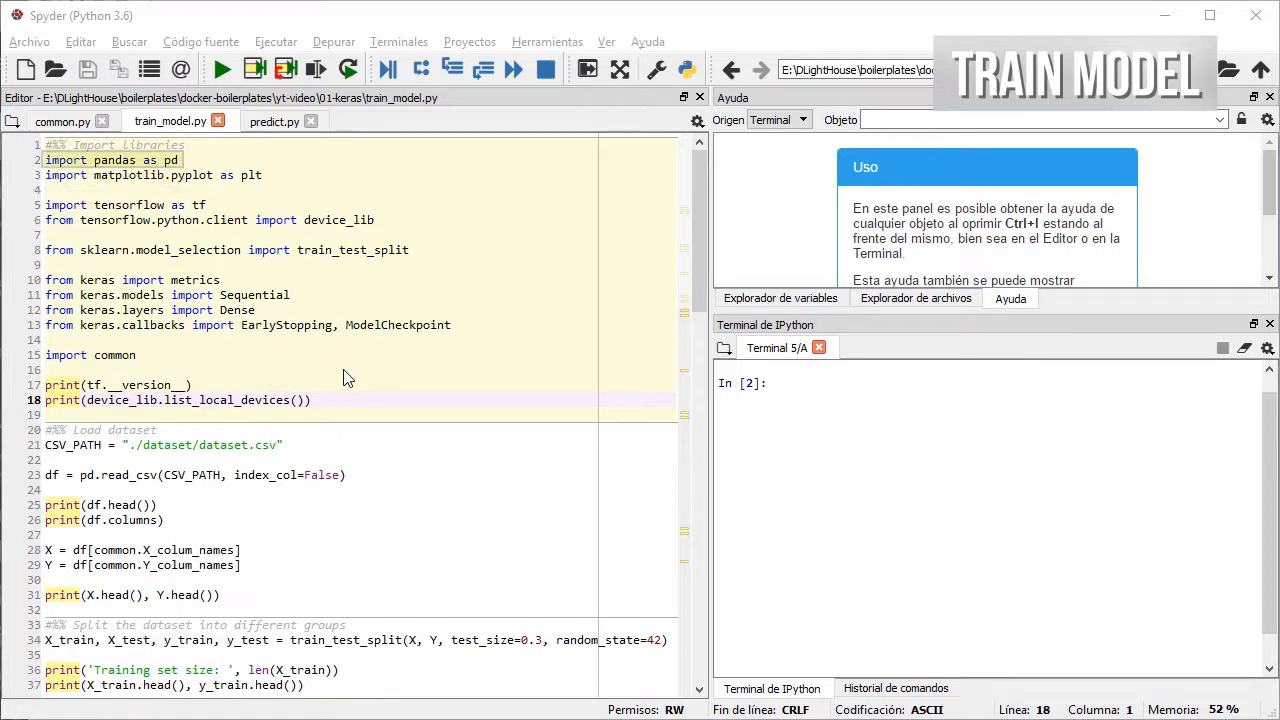
# Run train_model.py's imports cell, reporting TensorFlow 1.10.0 and a GTX 1080 GPU.
pyautogui.click(356, 414)
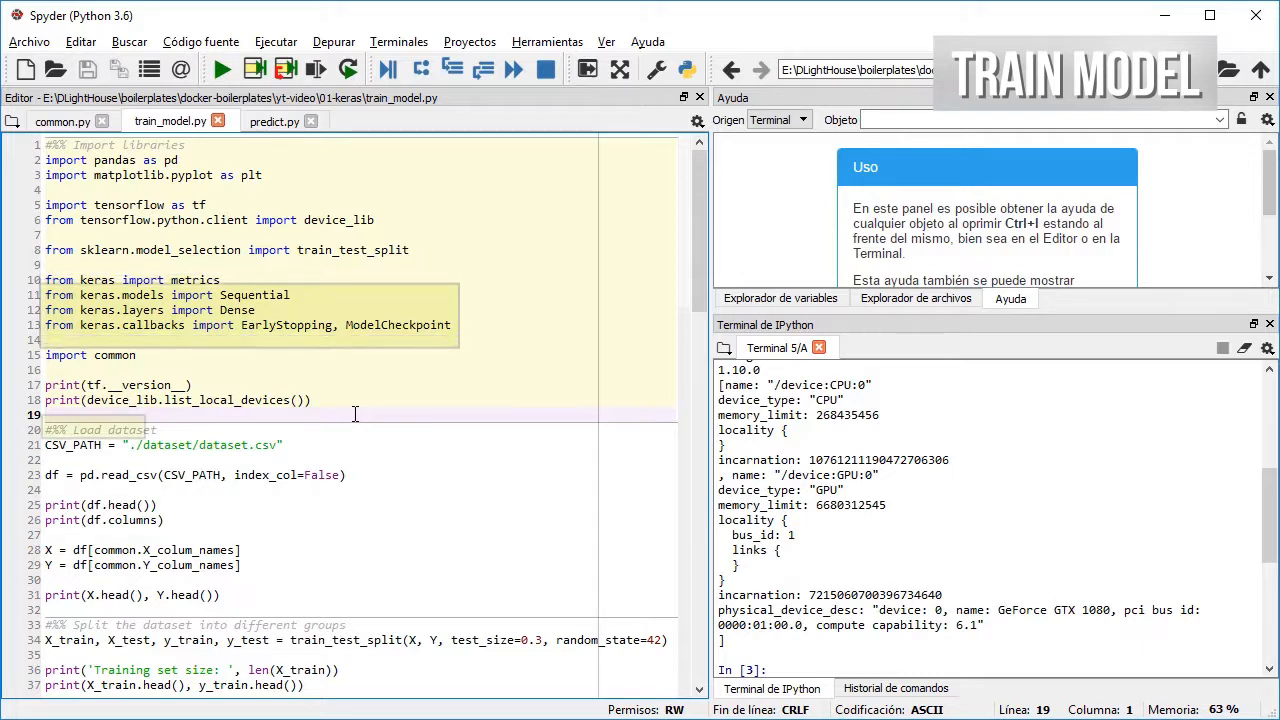
pyautogui.click(504, 604)
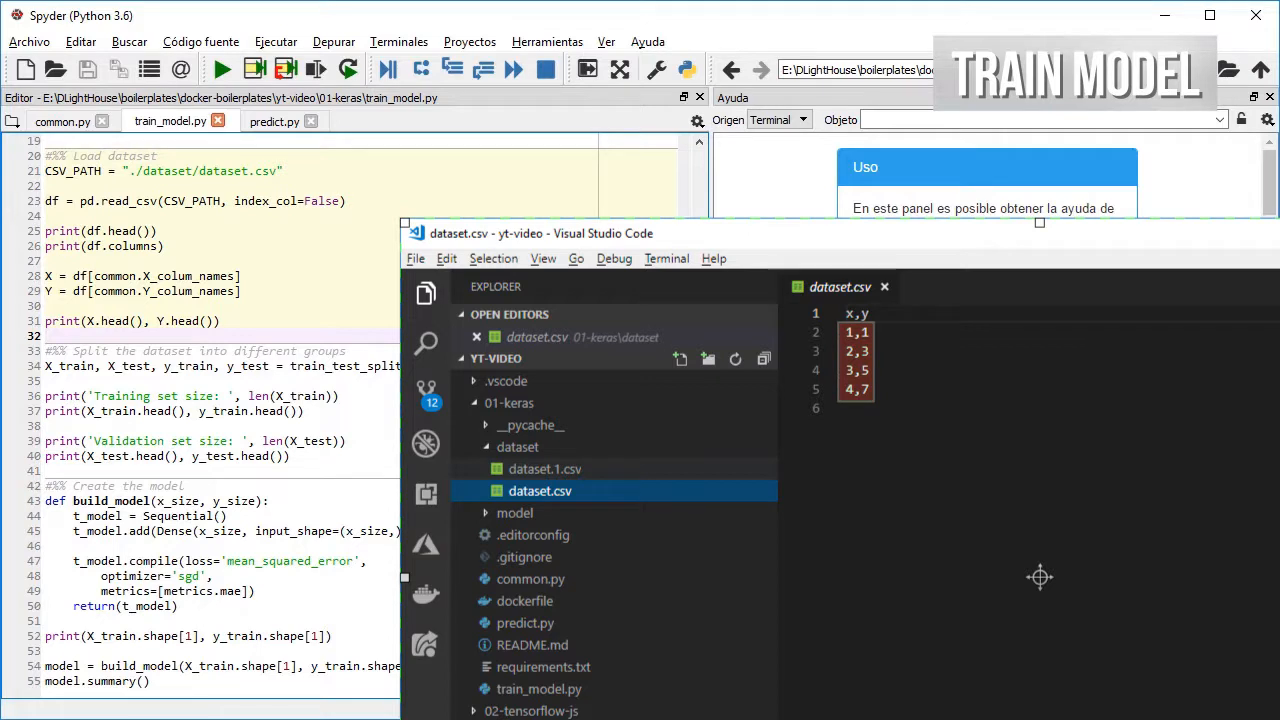
# Run the dataset loading and split cells, giving 2 training and 2 validation rows.
pyautogui.click(856, 312)
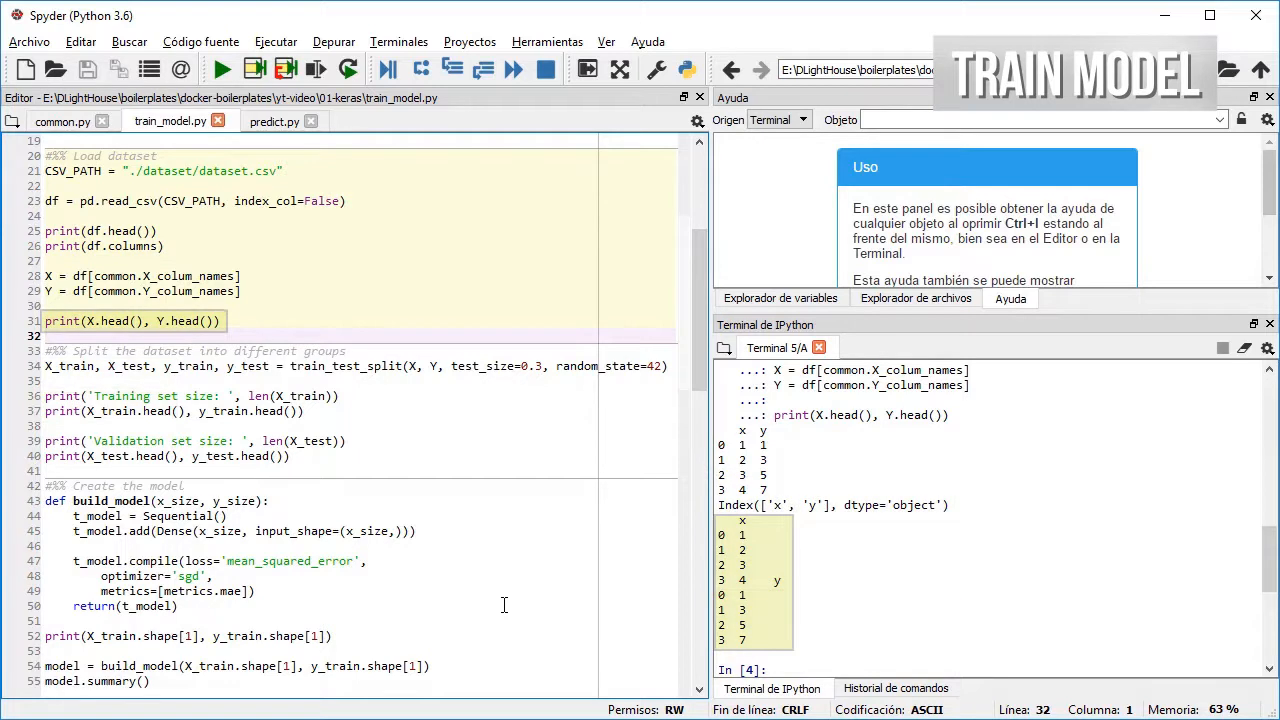
pyautogui.scroll(-3)
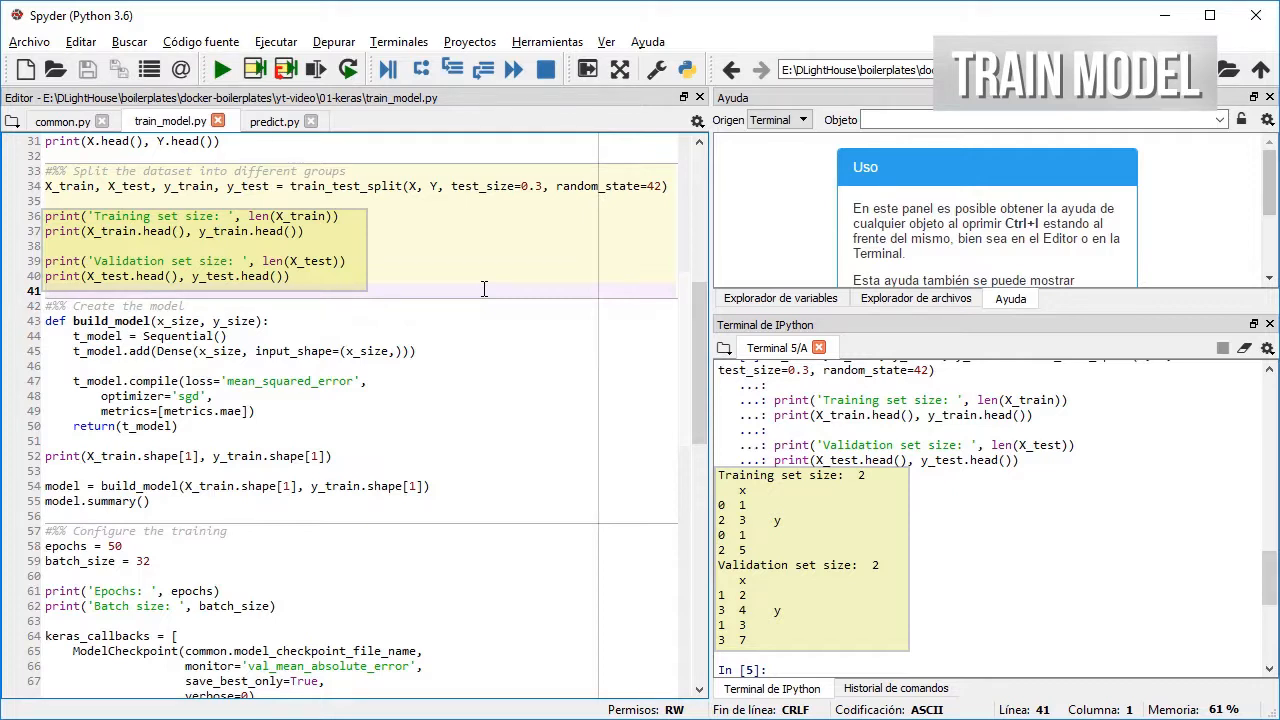
# Run the model creation and training configuration cells with 50 epochs and batch size 32.
pyautogui.scroll(-3)
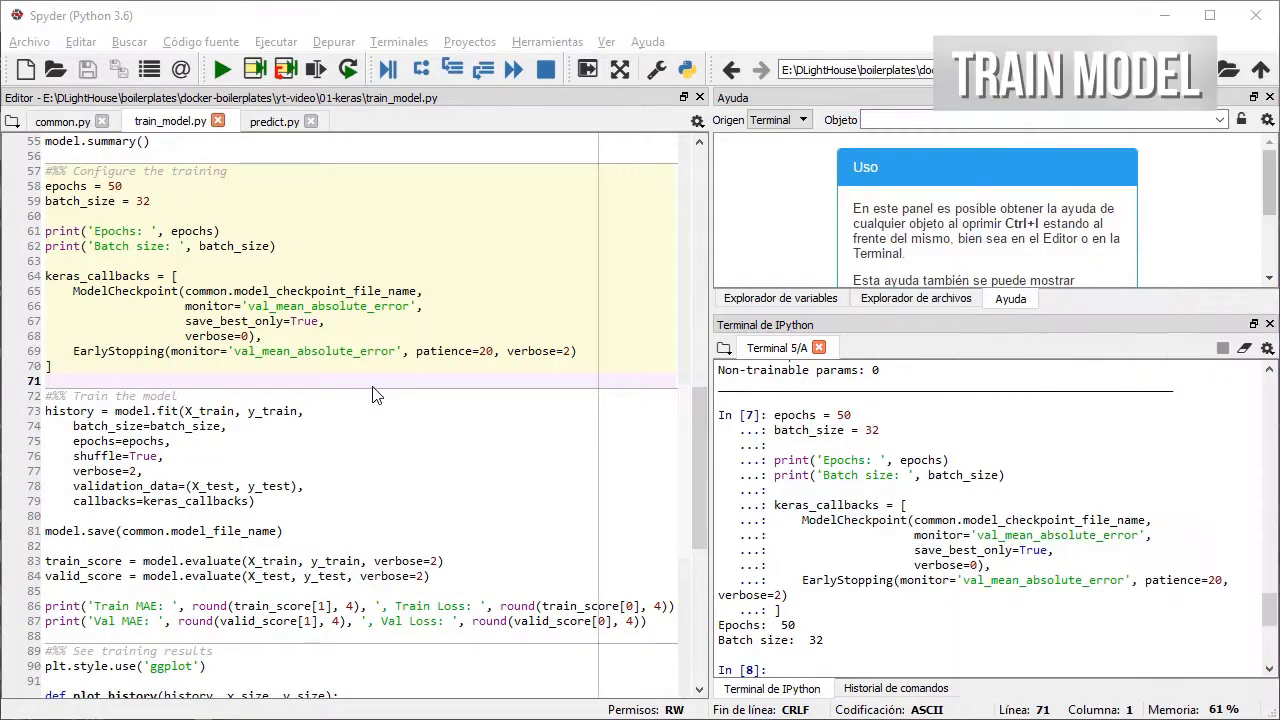
# Run the training and results cells, reaching 0.4847 Train MAE and plotting the losses.
pyautogui.scroll(-3)
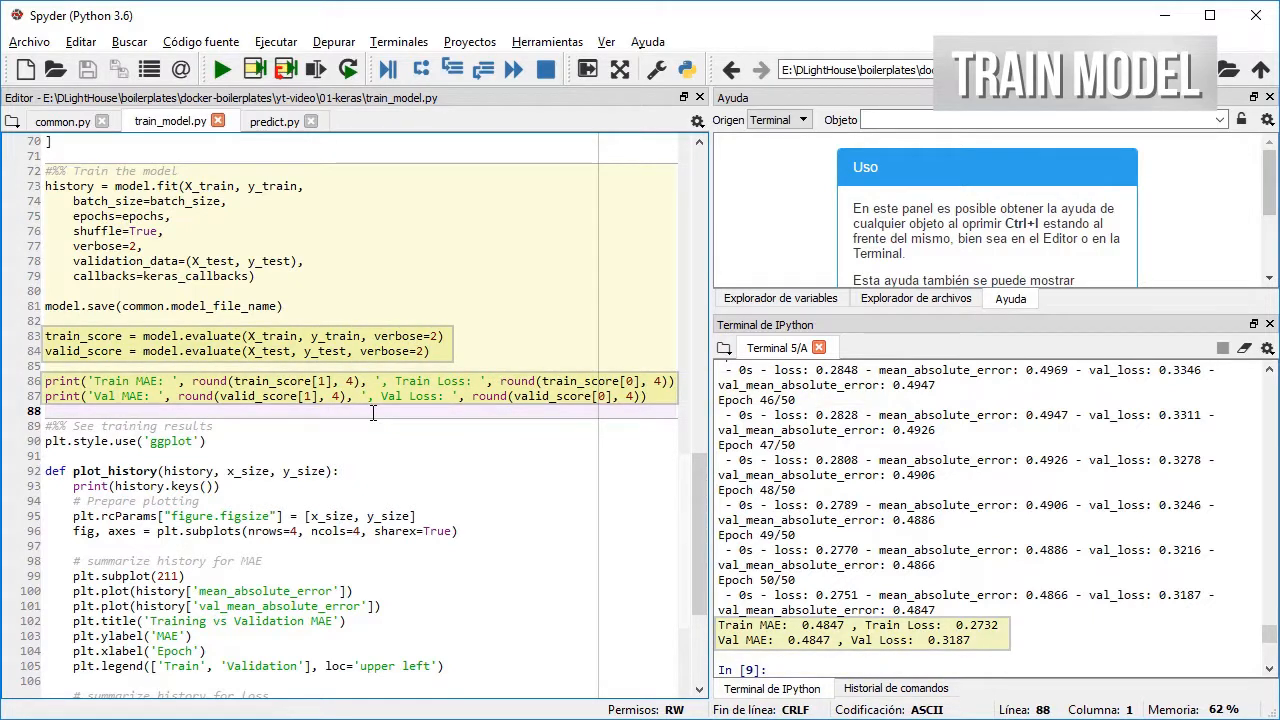
pyautogui.scroll(-3)
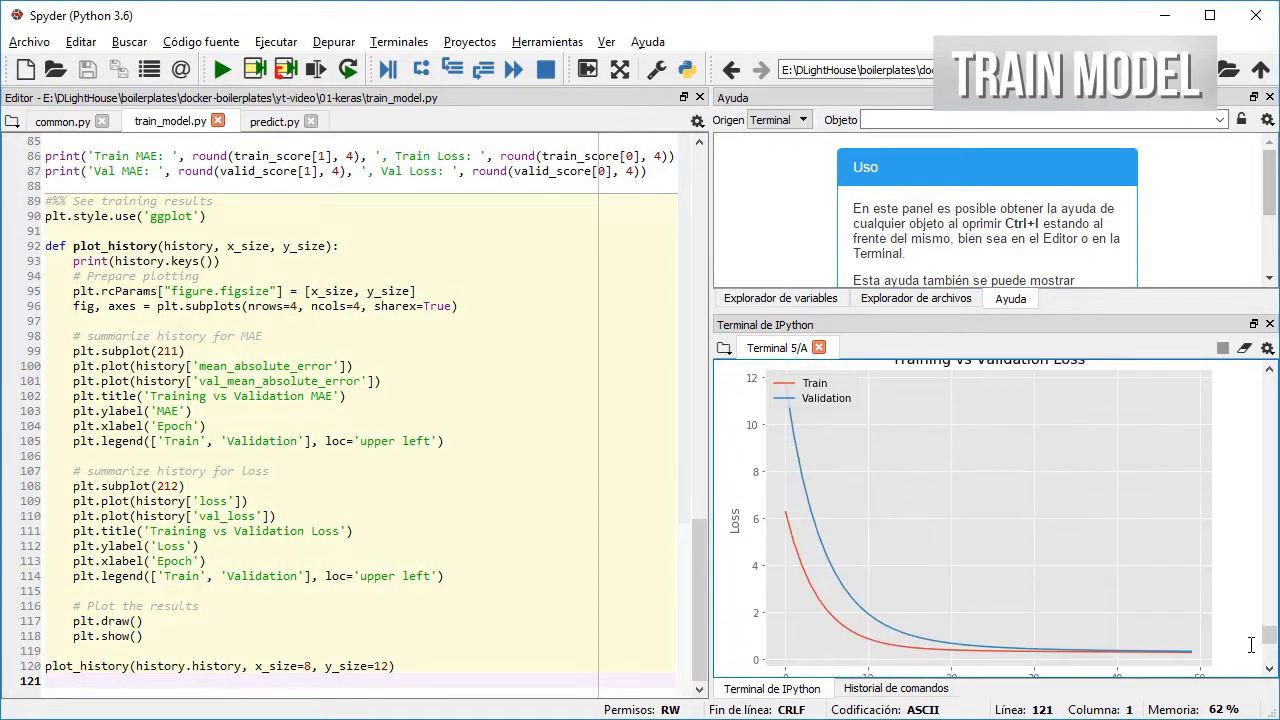
pyautogui.scroll(-3)
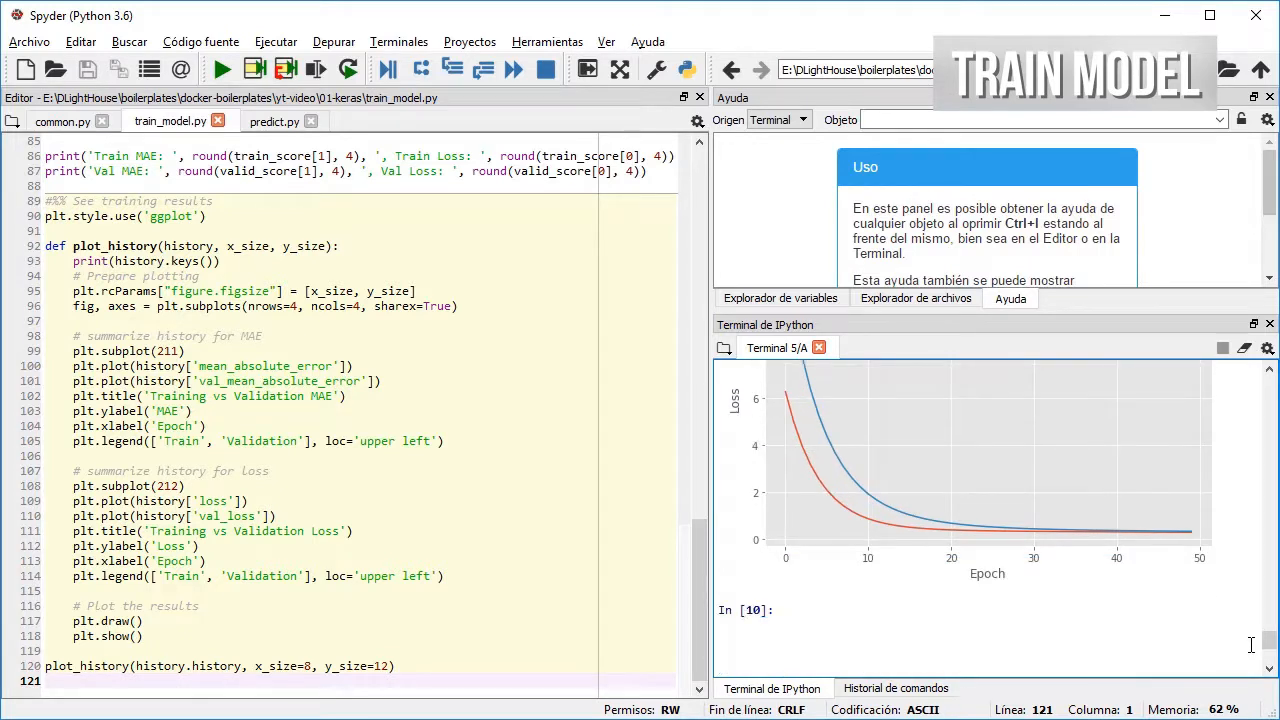
pyautogui.click(272, 122)
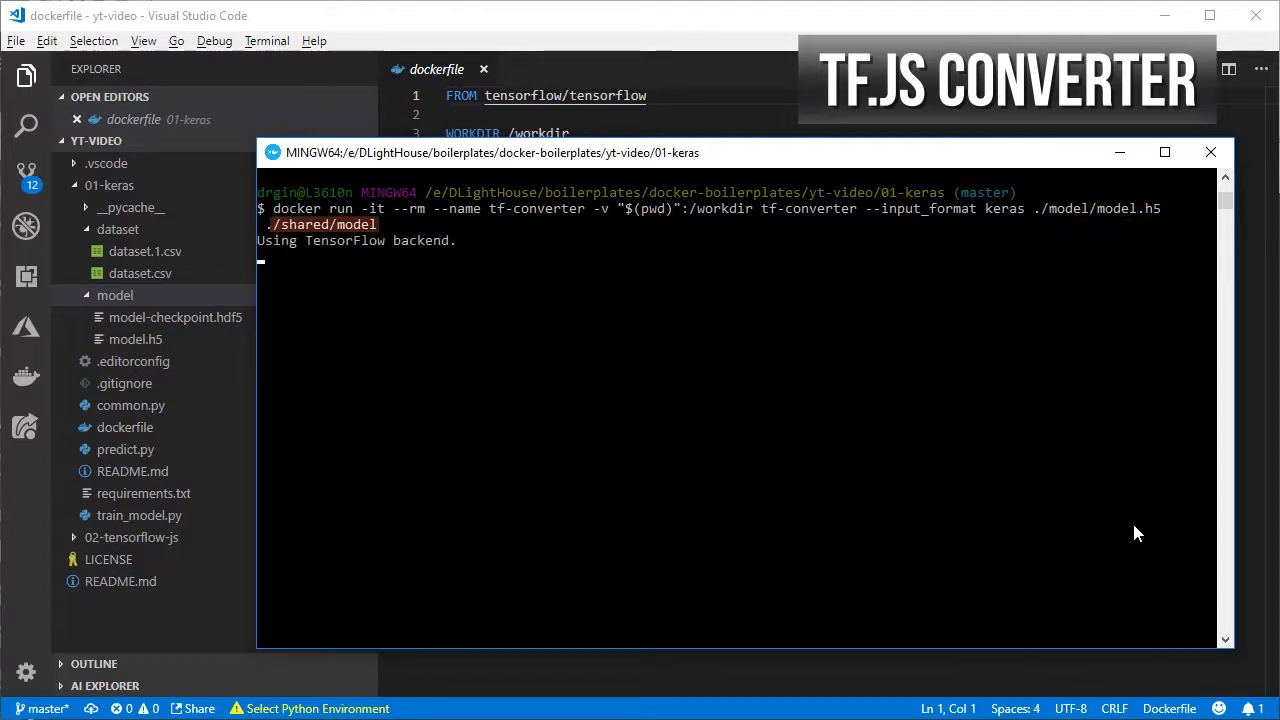
# Run the tf-converter container on model.h5, writing the TensorFlow.js model to shared/model.
pyautogui.click(152, 428)
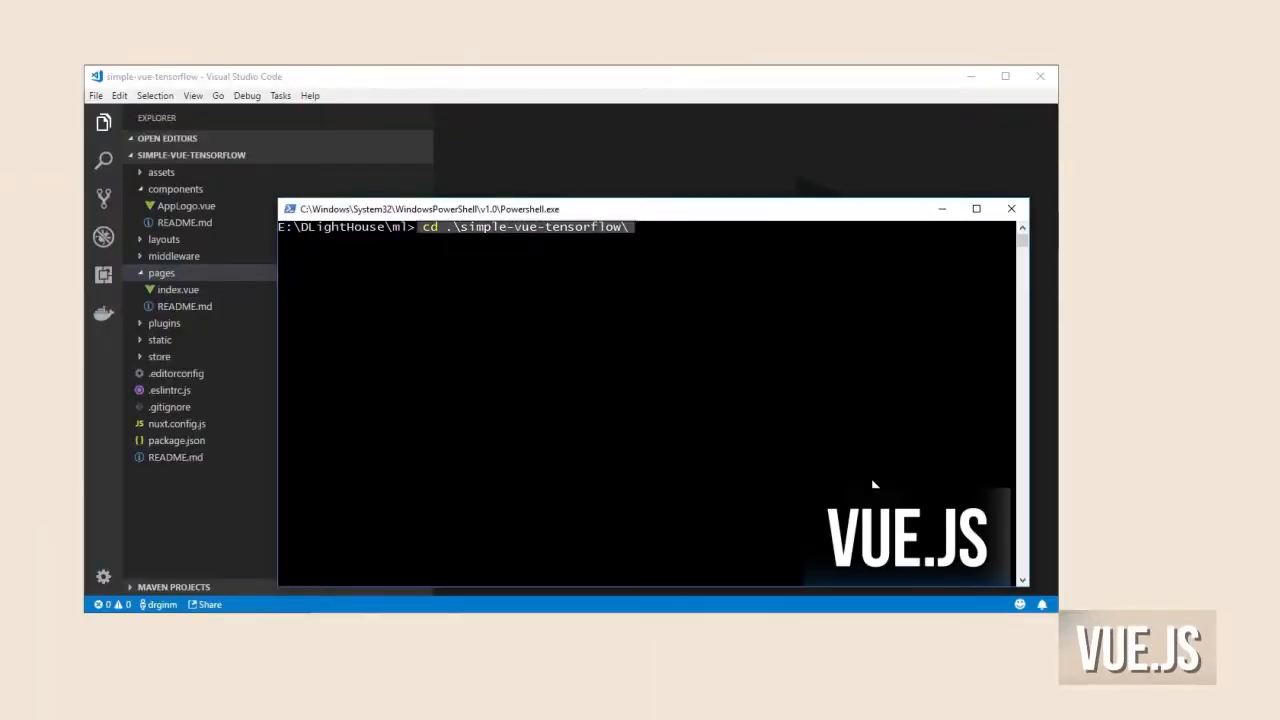
# Add a green button-train element with v-on:click="train" to TensorflowExample.vue.
pyautogui.click(192, 96)
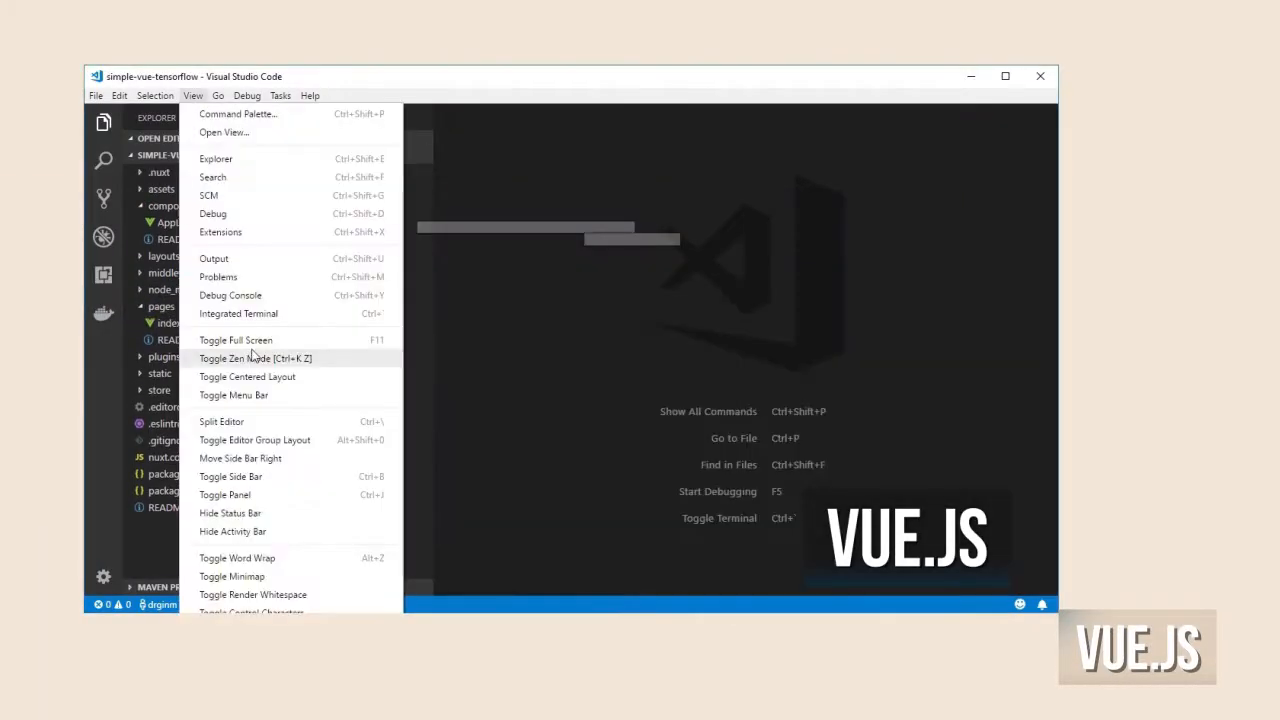
pyautogui.click(238, 312)
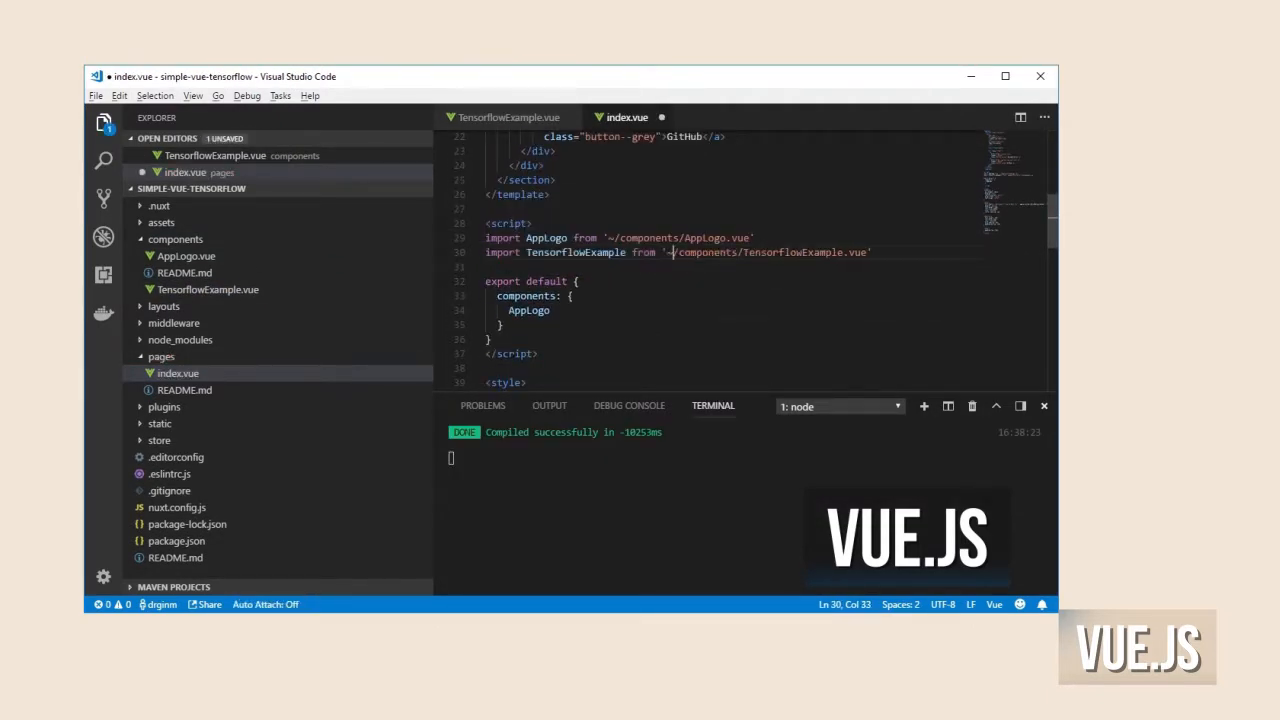
pyautogui.click(508, 116)
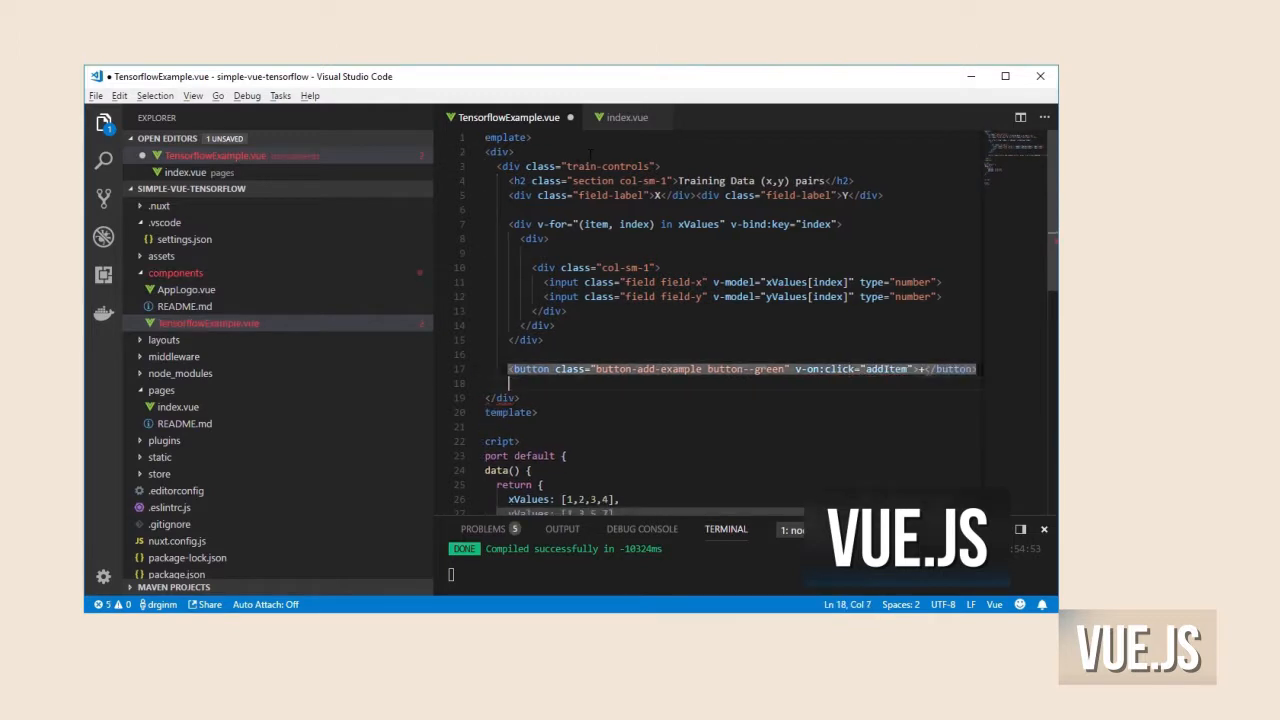
pyautogui.write('<button class="button-train button--green" v-on:click="train">Train</button>')
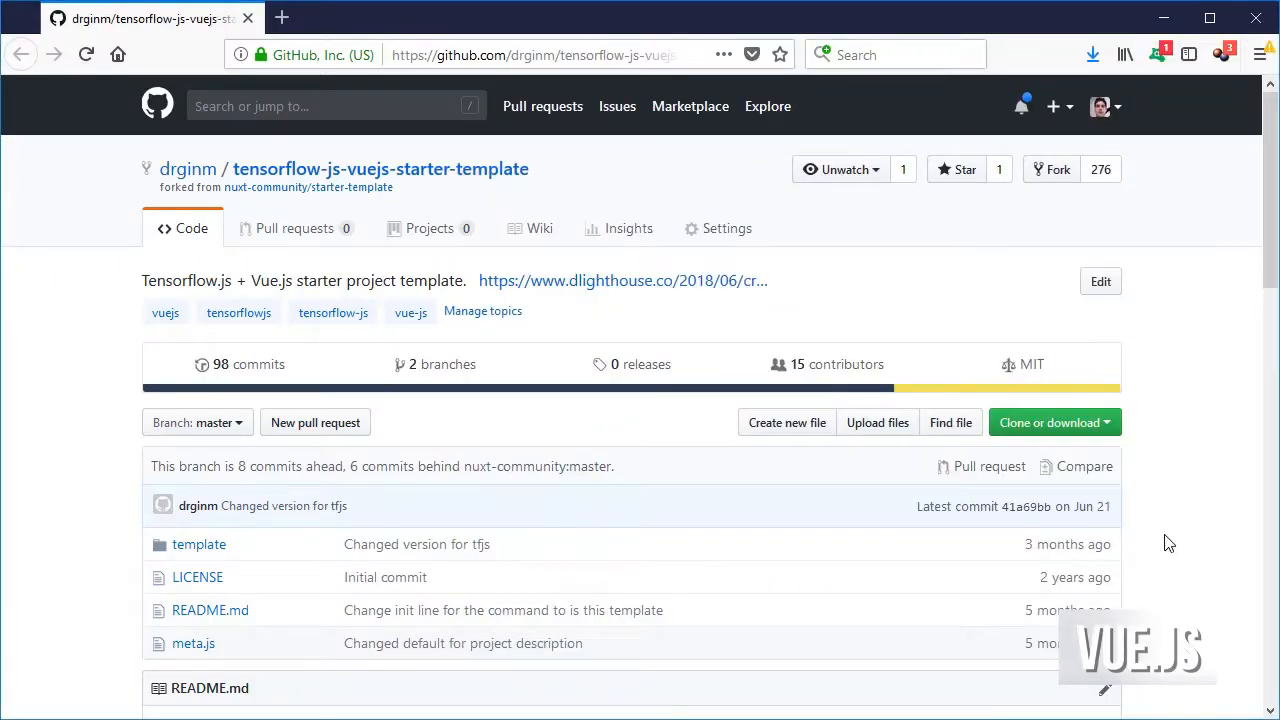
# Scroll down the starter-template repository page to its README.
pyautogui.scroll(-3)
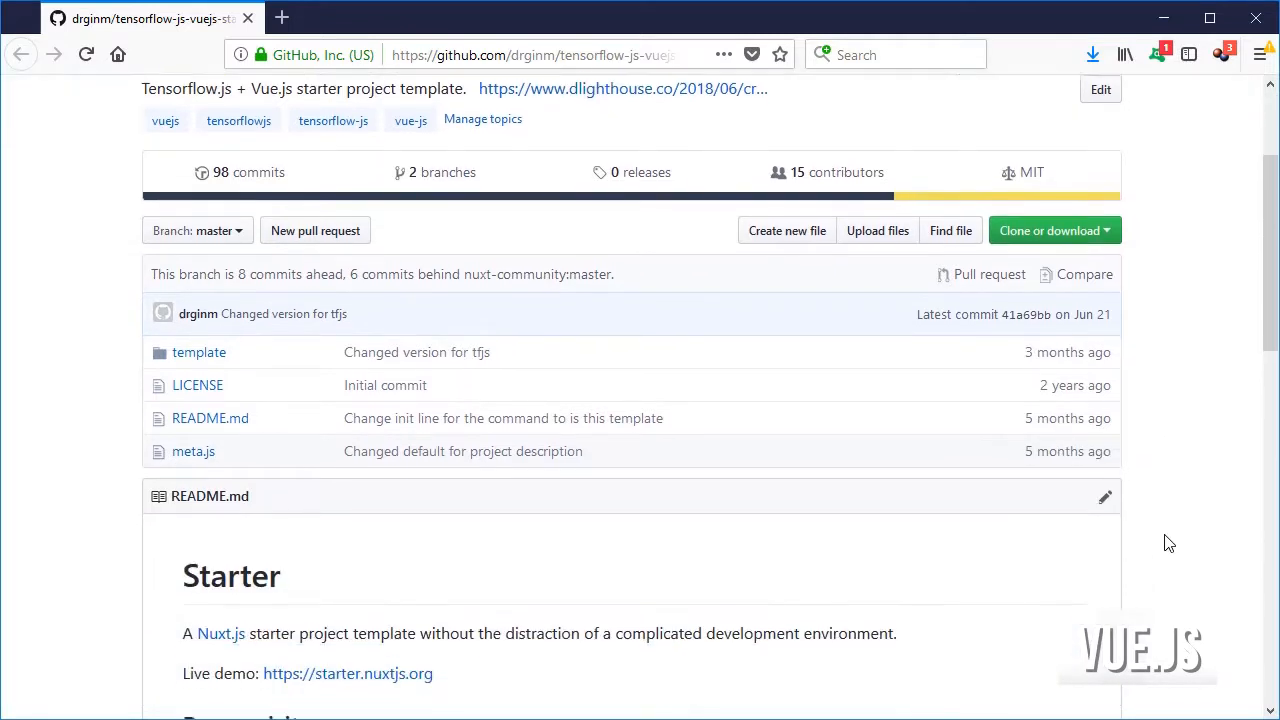
pyautogui.scroll(-3)
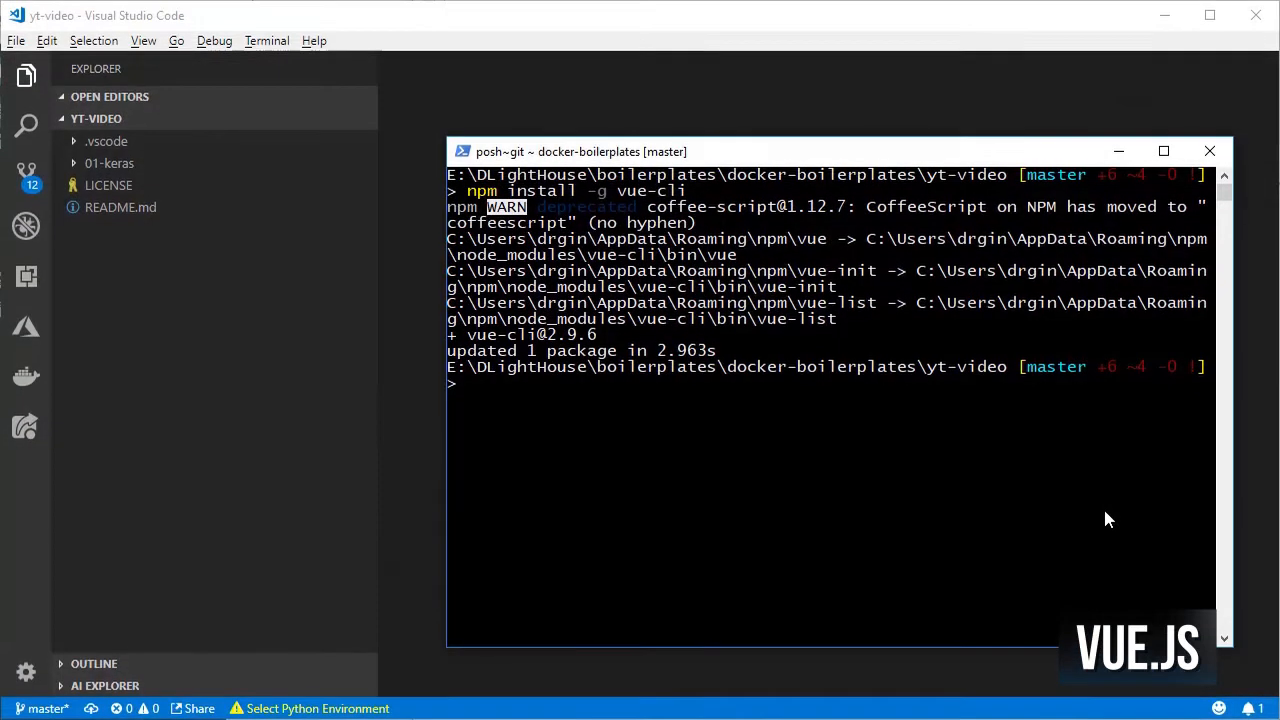
# Scaffold the 02-tensorflow-js project from drginm/tensorflow-js-vuejs-starter-template via vue init.
pyautogui.write('vue init drginm/tensorflow-js-vuejs-starter-template 02-tensorflow-js')
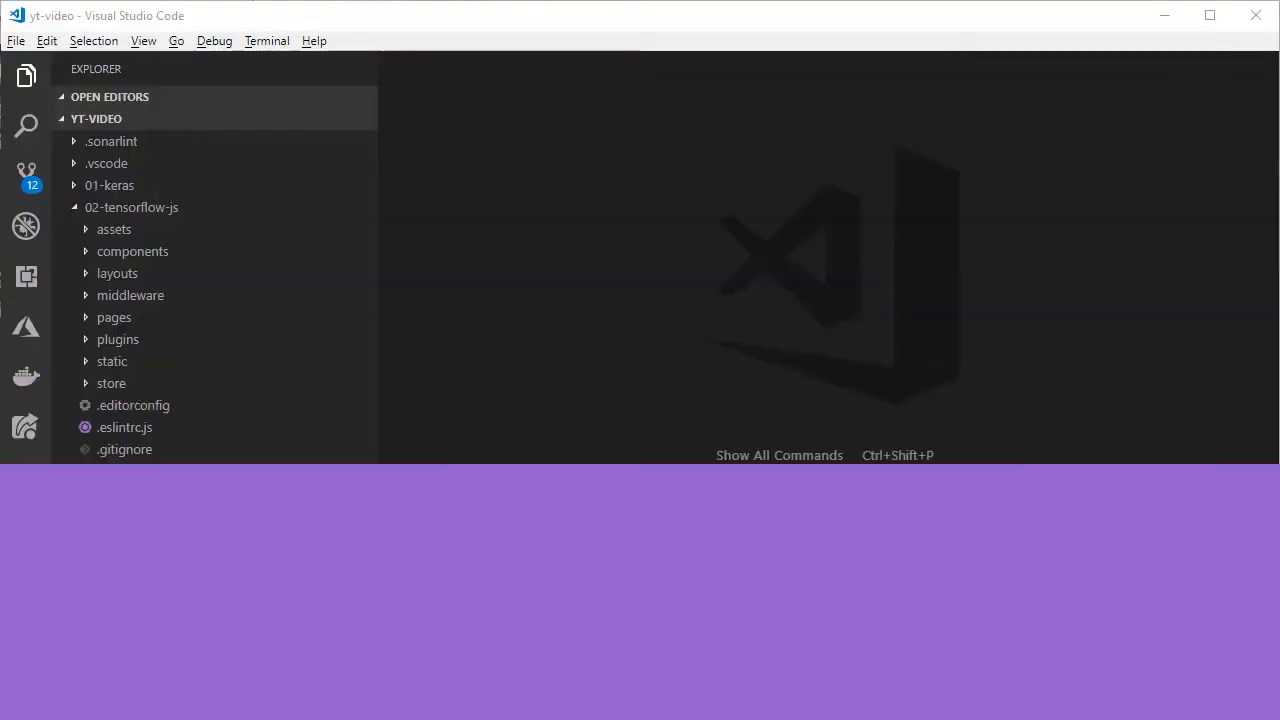
# Copy the shared model folder from 01-keras into 02-tensorflow-js/static.
pyautogui.click(108, 184)
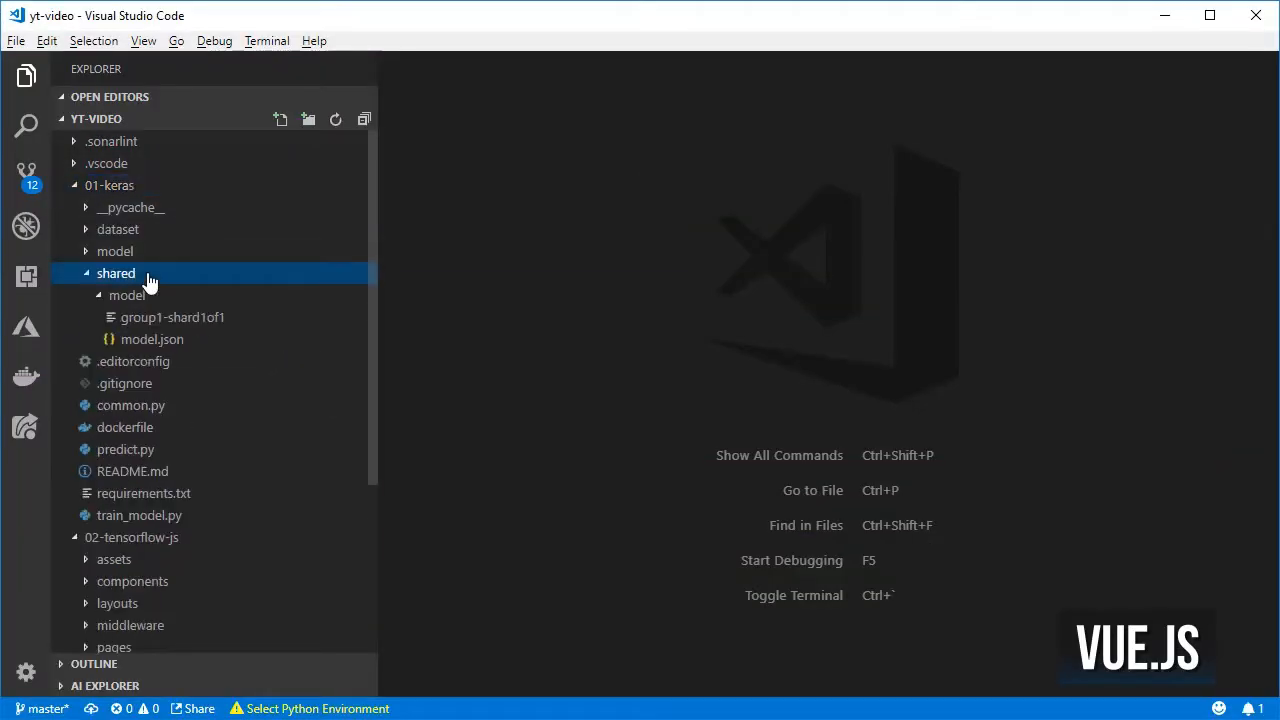
pyautogui.click(108, 184)
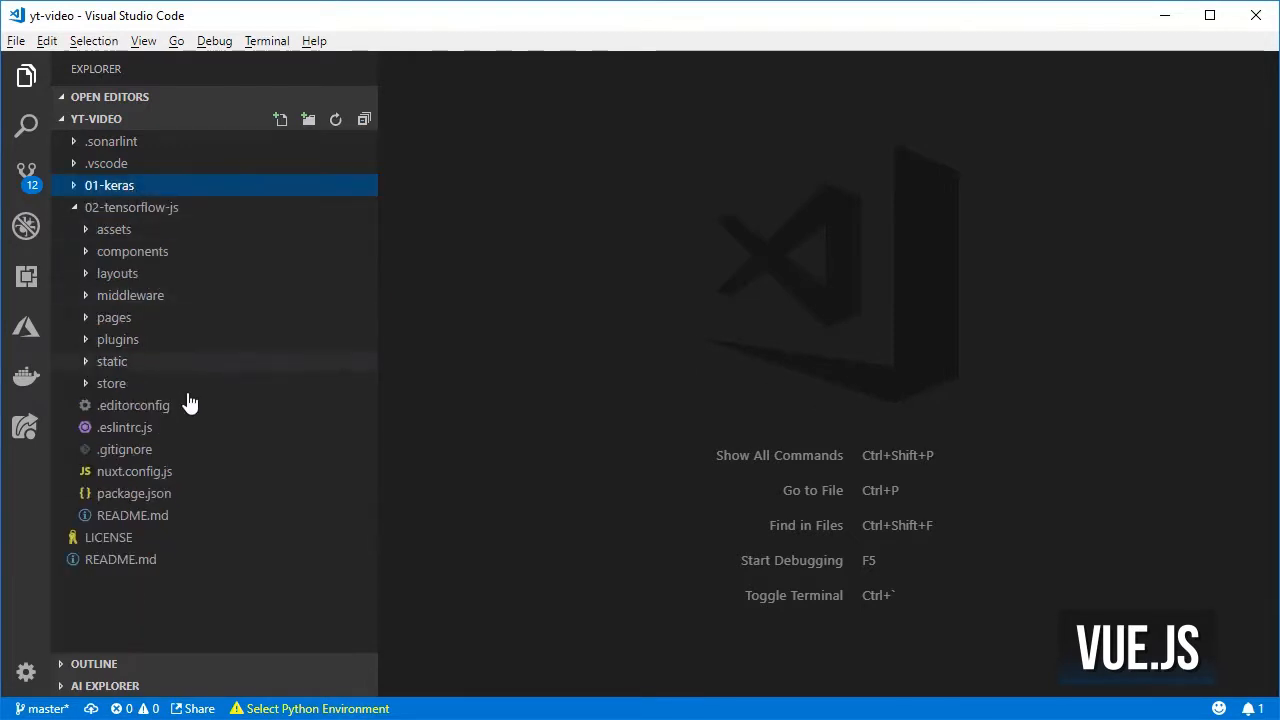
pyautogui.click(112, 360)
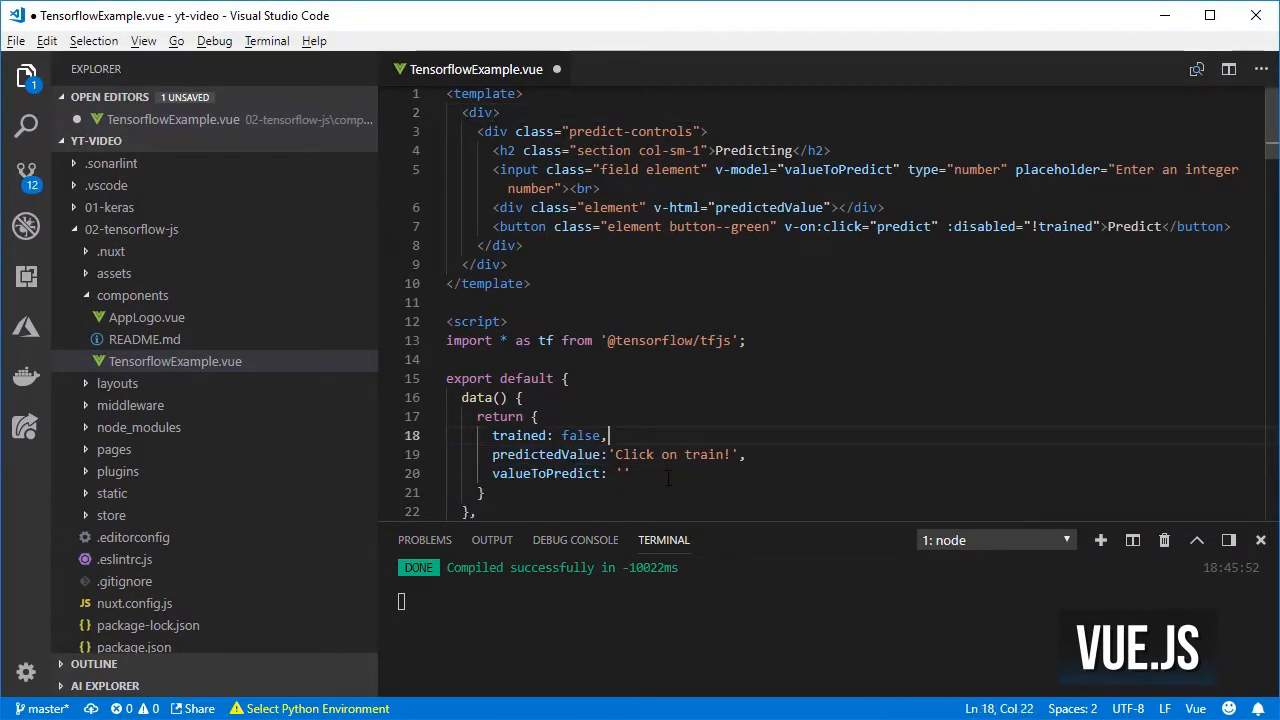
# Replace trained with modelReady and add mounted() calling tf.loadModel('/shared/model/model.json').
pyautogui.scroll(-3)
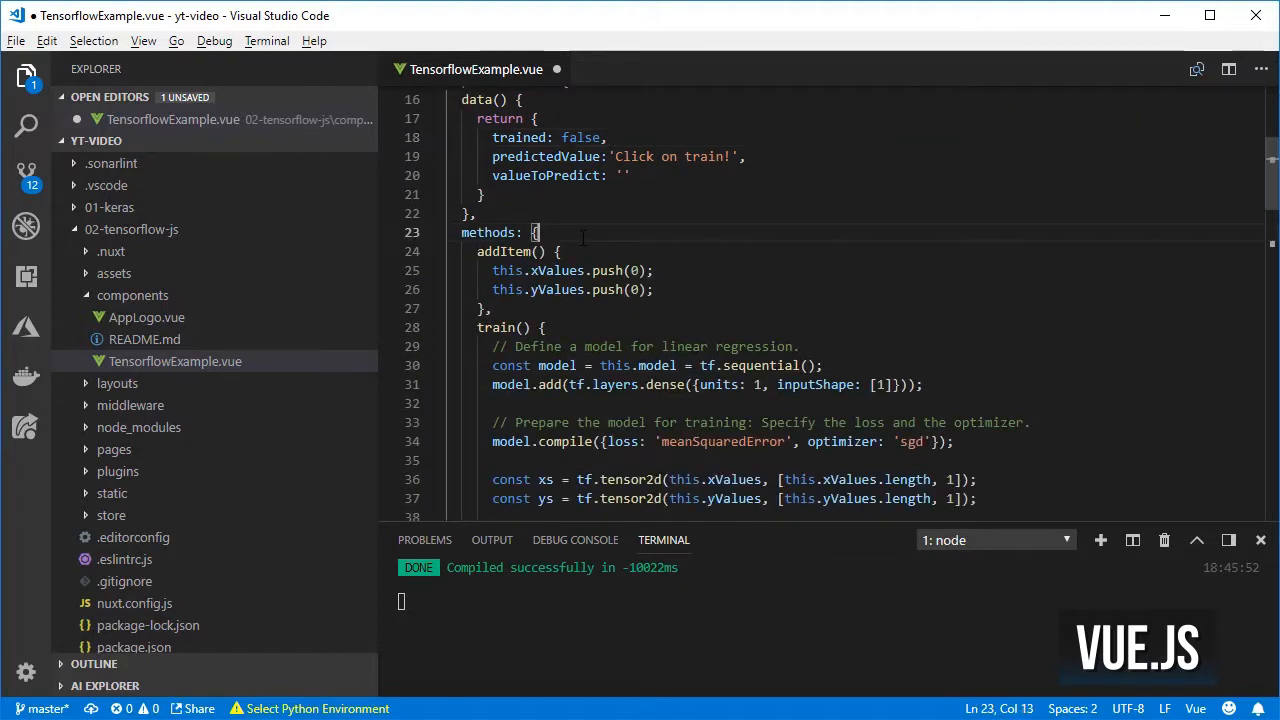
pyautogui.scroll(-3)
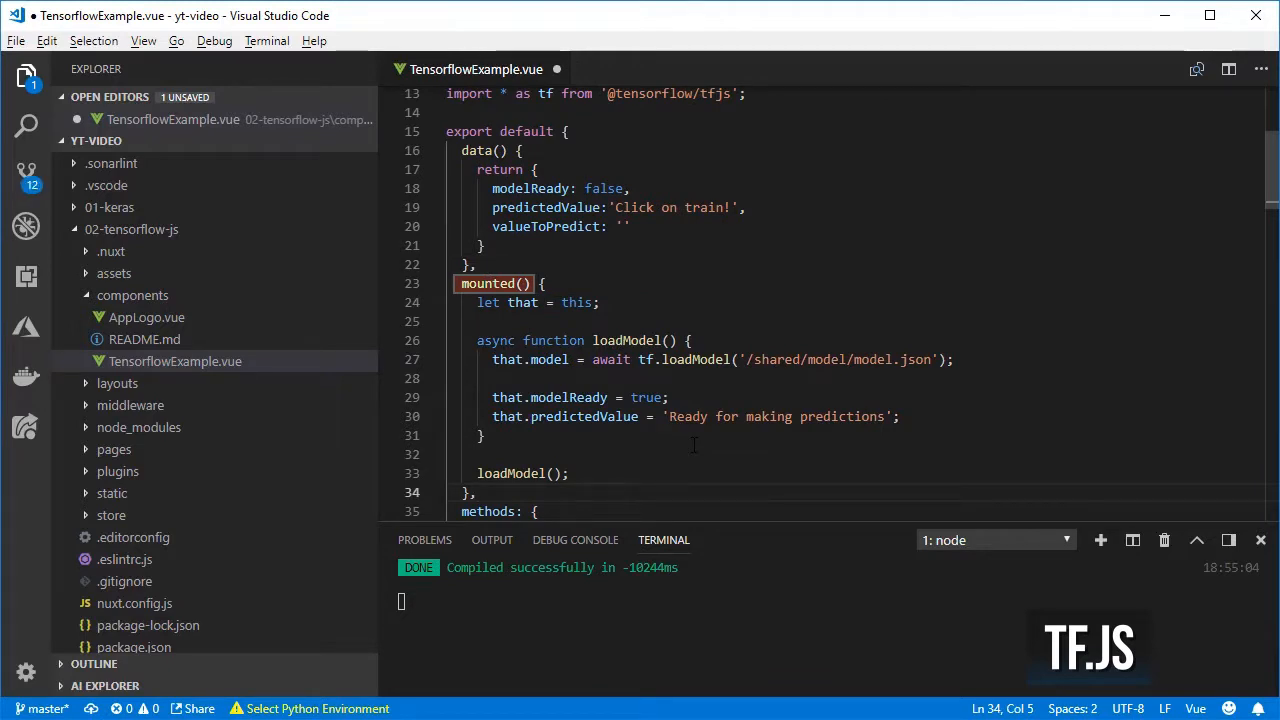
pyautogui.click(478, 492)
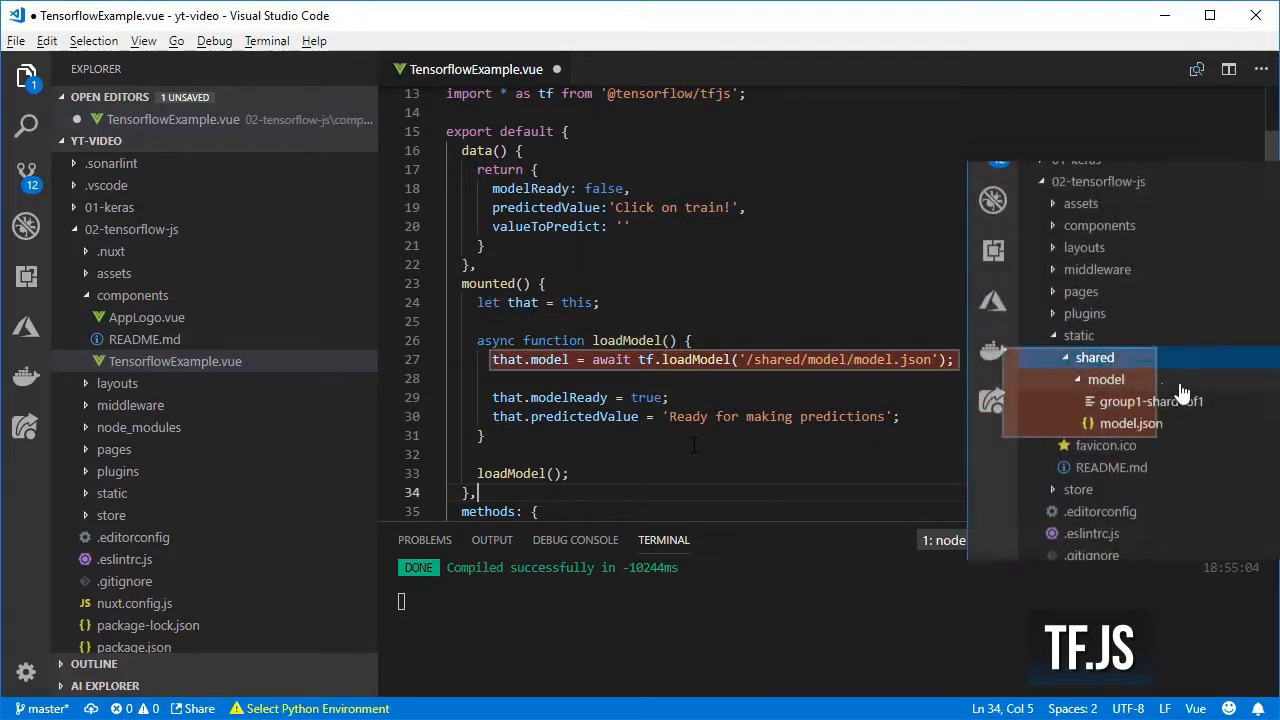
pyautogui.click(1080, 336)
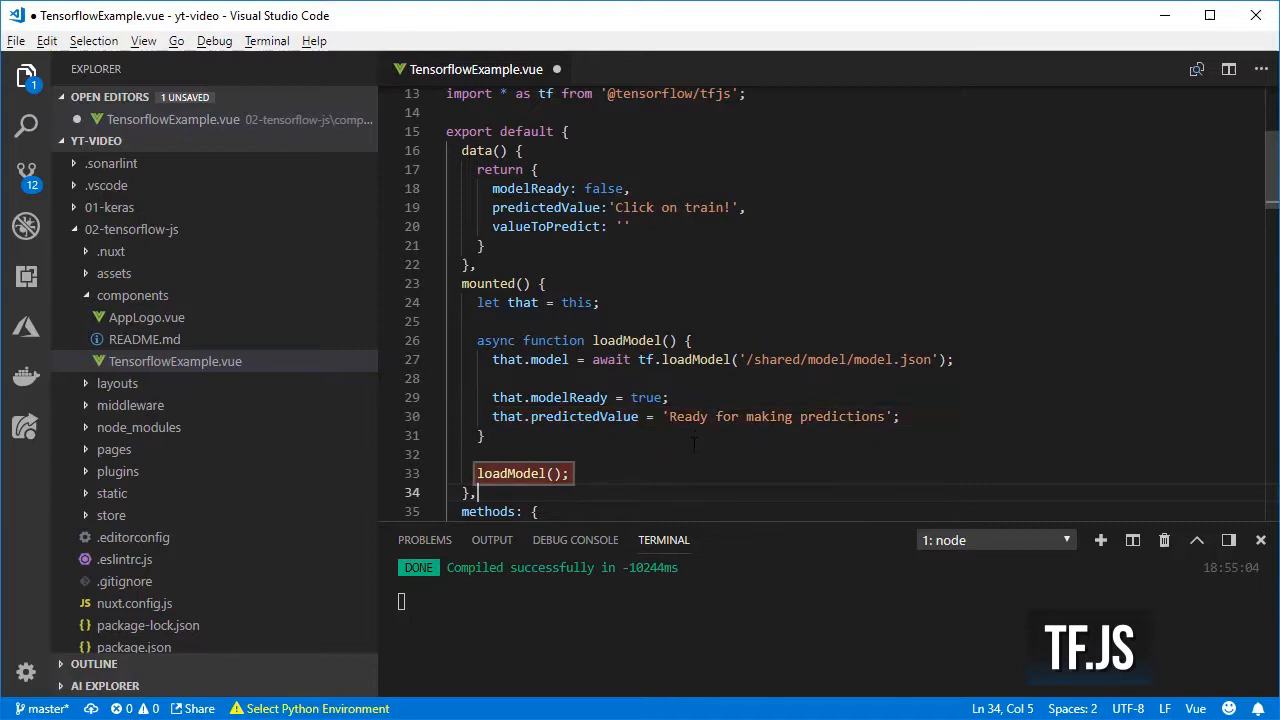
pyautogui.scroll(-3)
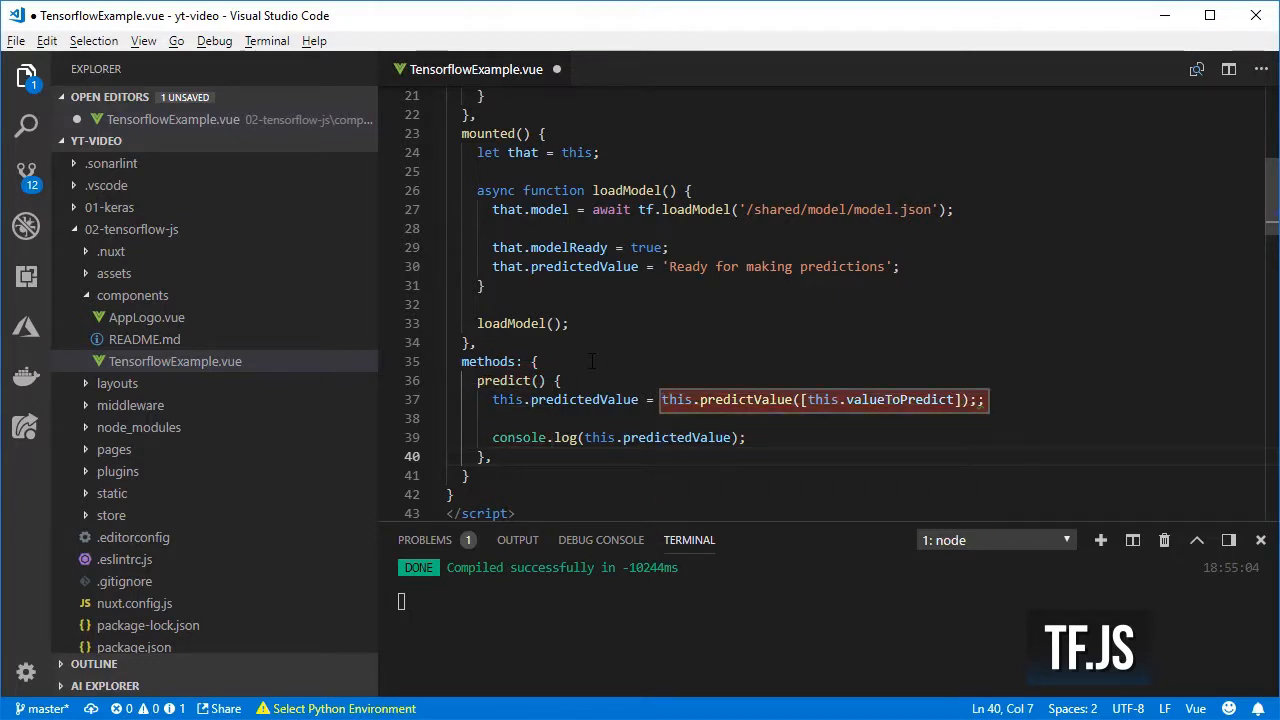
# Add predict() and predictValue(inputs) using tf.tensor2d, model.predict and prediction.get(0, 0).
pyautogui.doubleClick(564, 400)
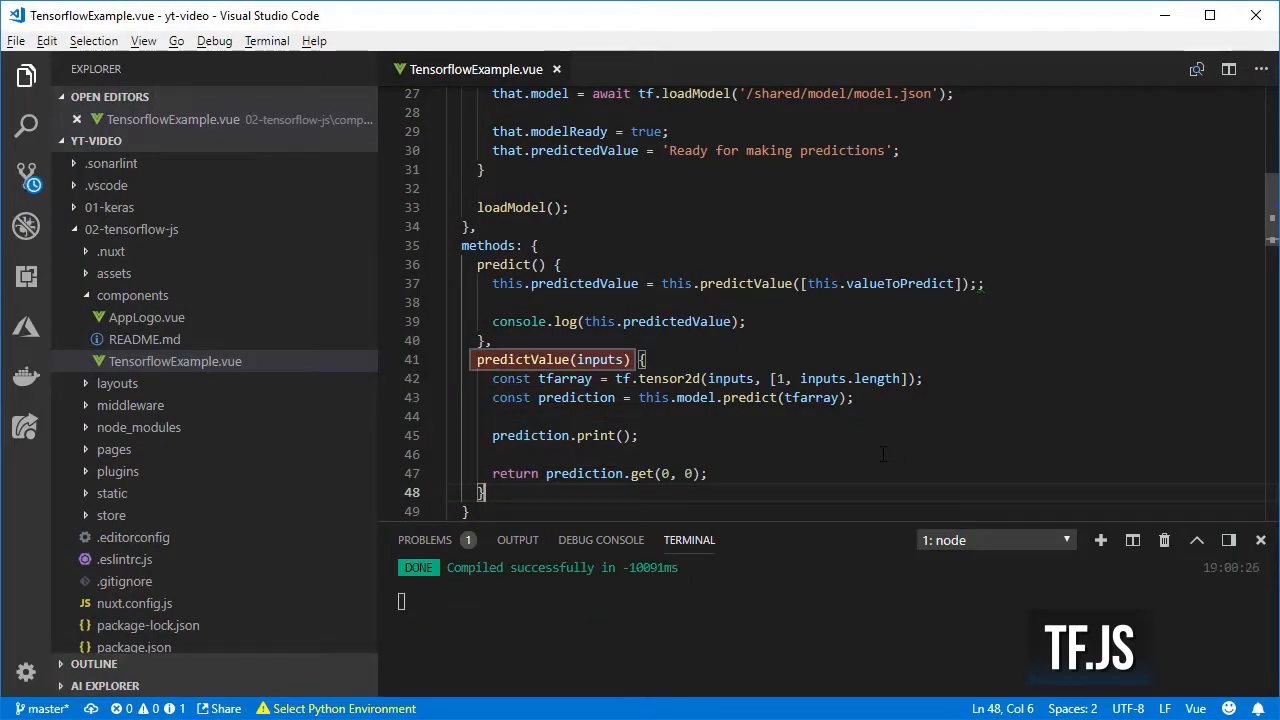
pyautogui.doubleClick(876, 284)
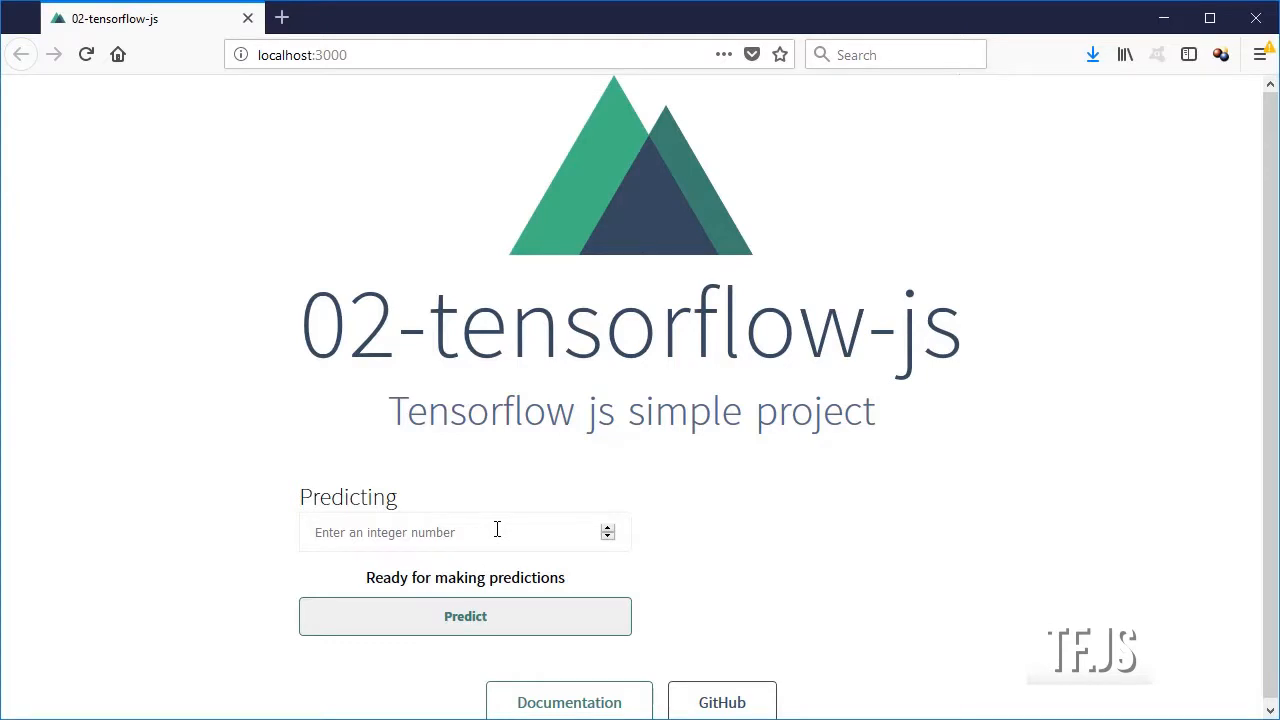
# Predict values for 1, 2 and 4 at localhost:3000, matching the Python outputs (6.2259740829 for 4).
pyautogui.write('1')
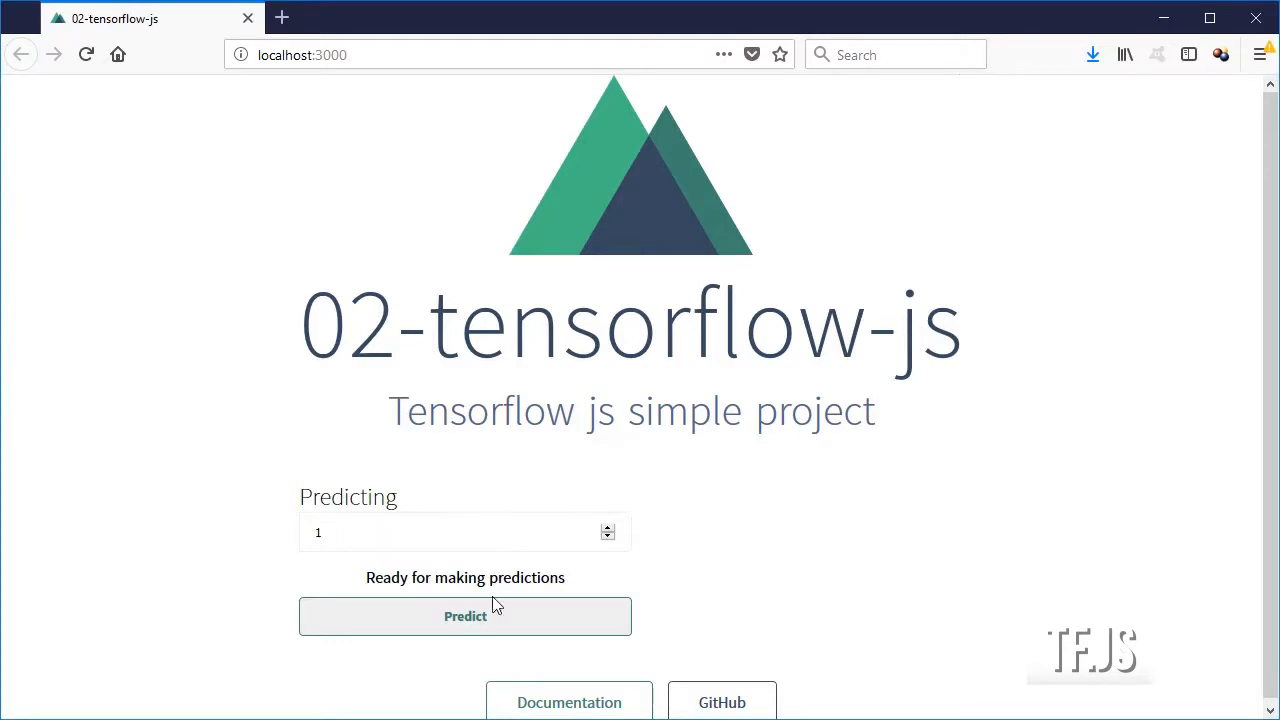
pyautogui.click(464, 616)
pyautogui.write('2')
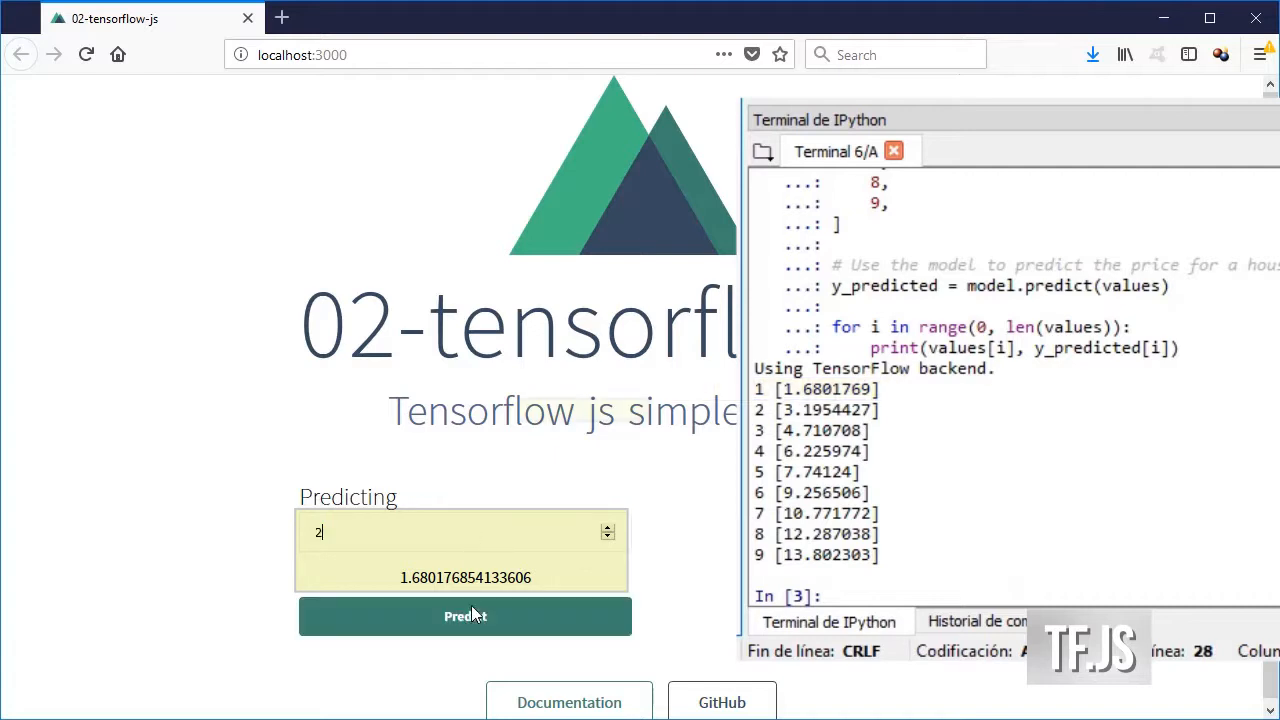
pyautogui.click(464, 616)
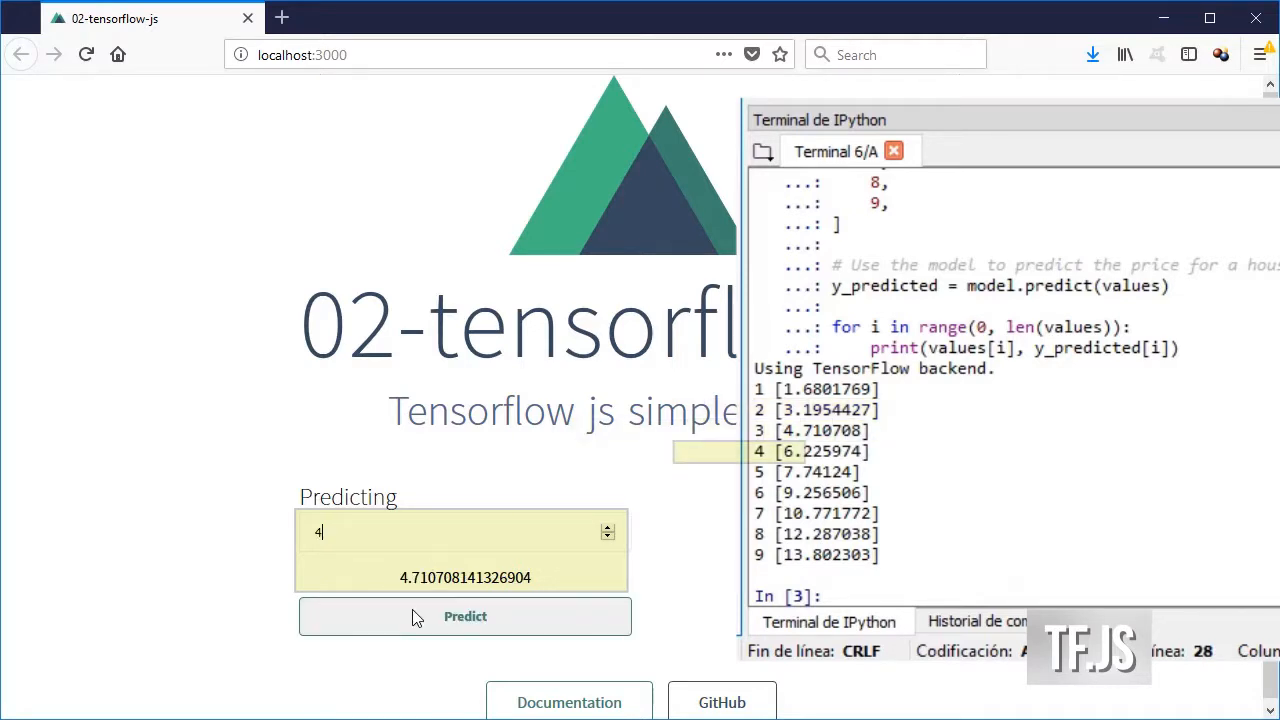
pyautogui.click(464, 616)
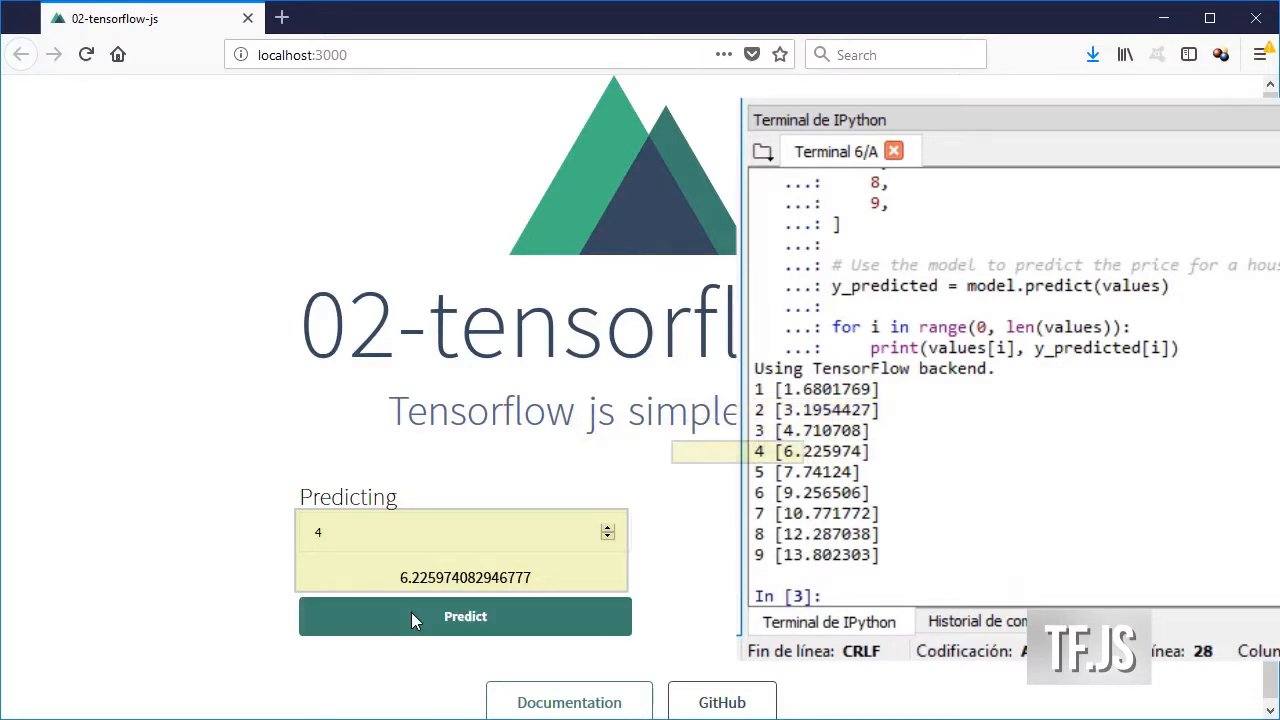